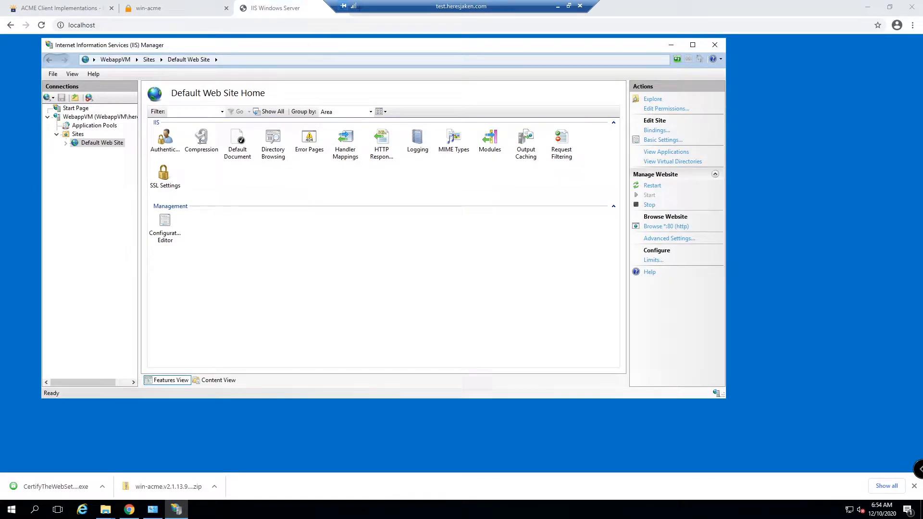
mouse_move(23, 359)
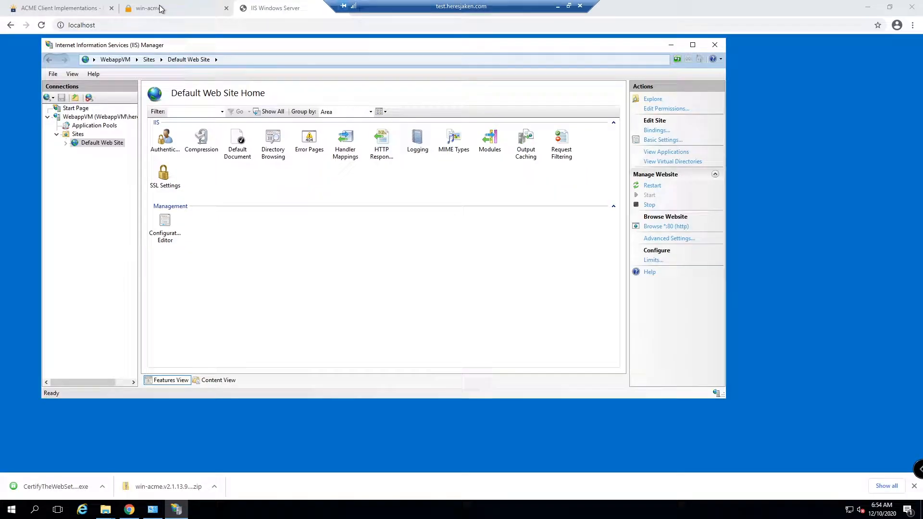
Browse the win-acme and ACME Client Implementations pages, then return to the localhost IIS tab.
left_click(171, 7)
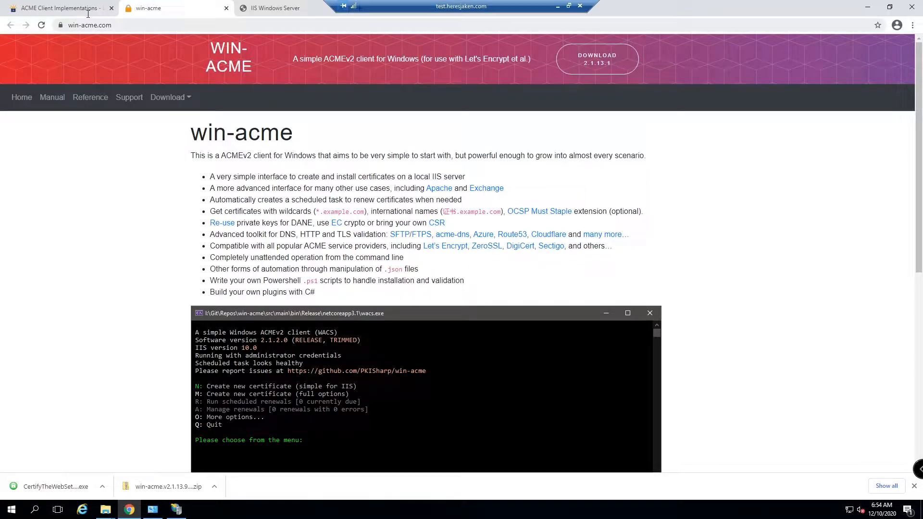
mouse_move(219, 113)
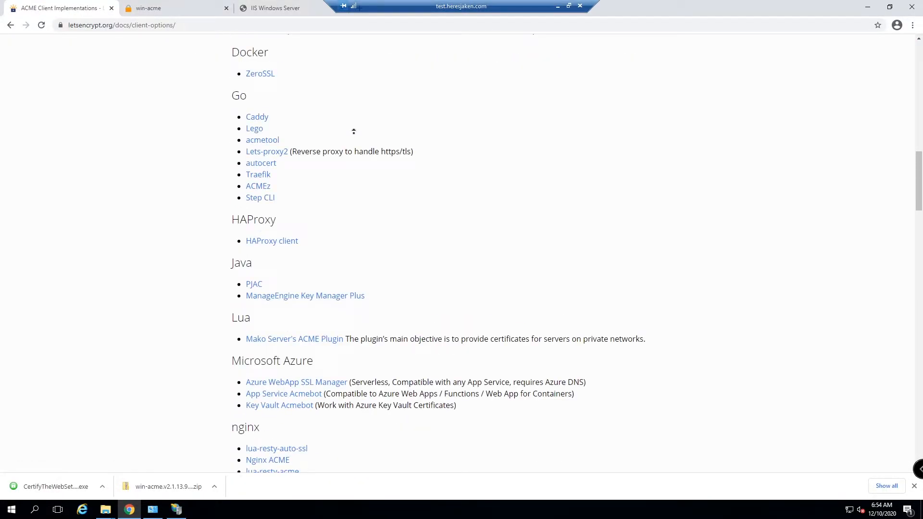
scroll("up", 3)
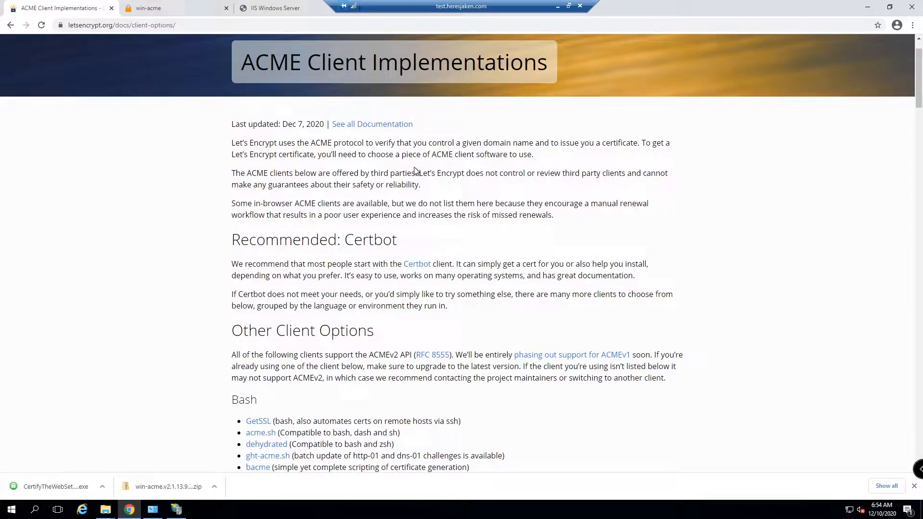
scroll("up", 3)
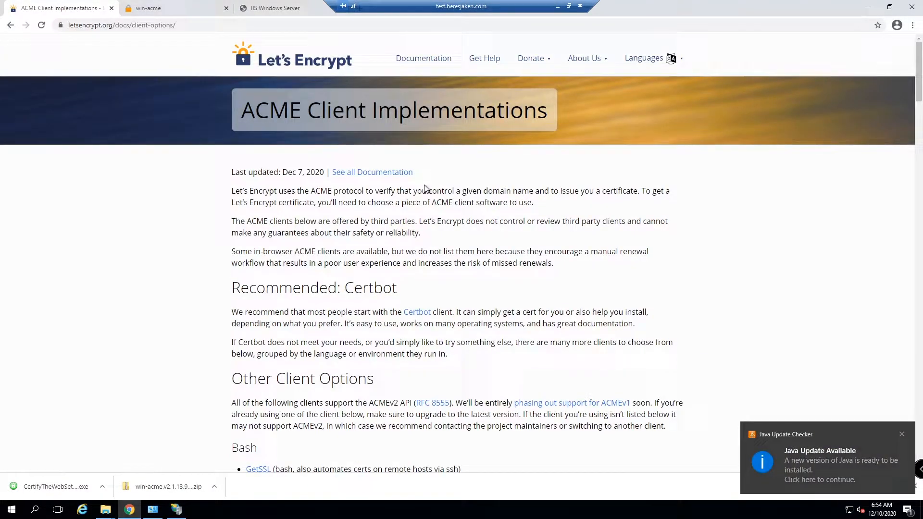
left_click(901, 435)
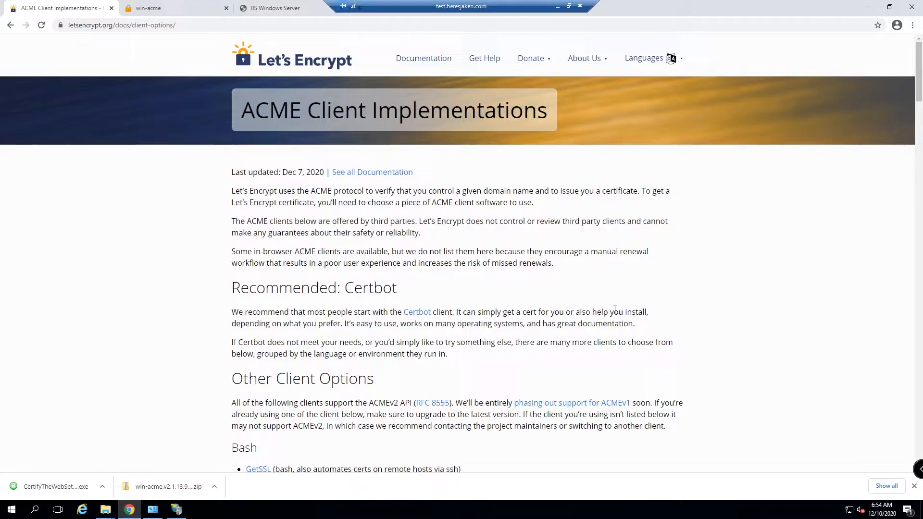
mouse_move(494, 295)
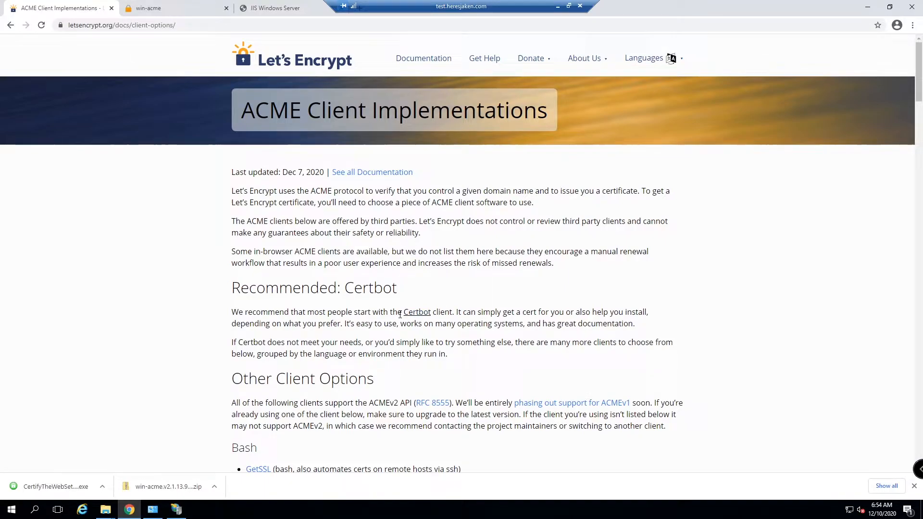
mouse_move(467, 316)
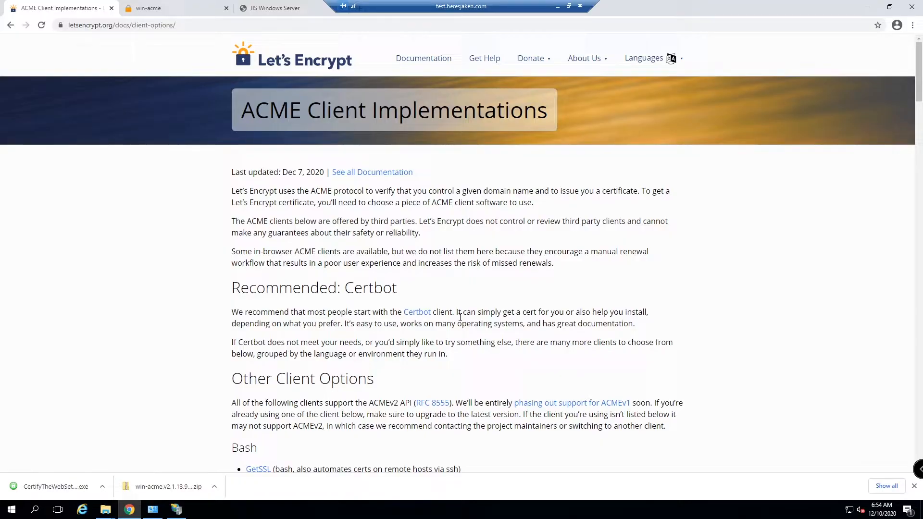
mouse_move(372, 235)
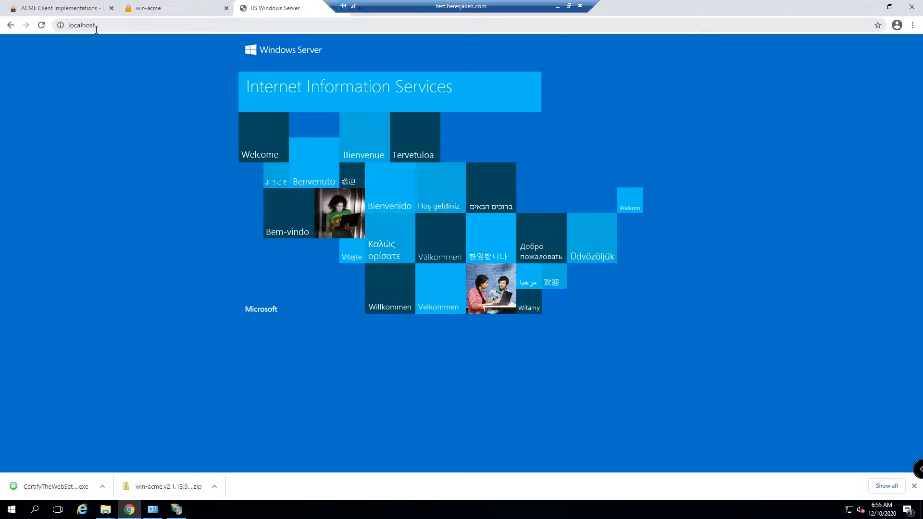
Navigate to test.heresjaken.com and reload after the connection timed-out error.
triple_click(82, 25)
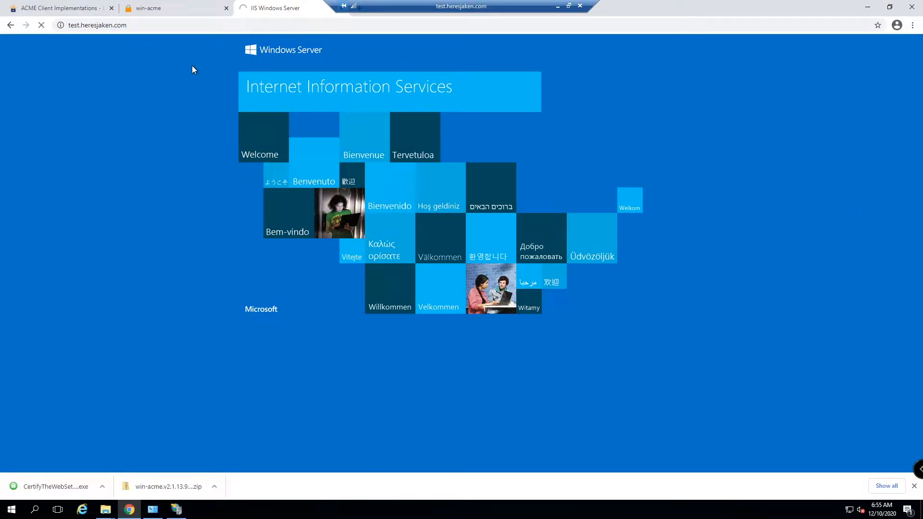
mouse_move(329, 213)
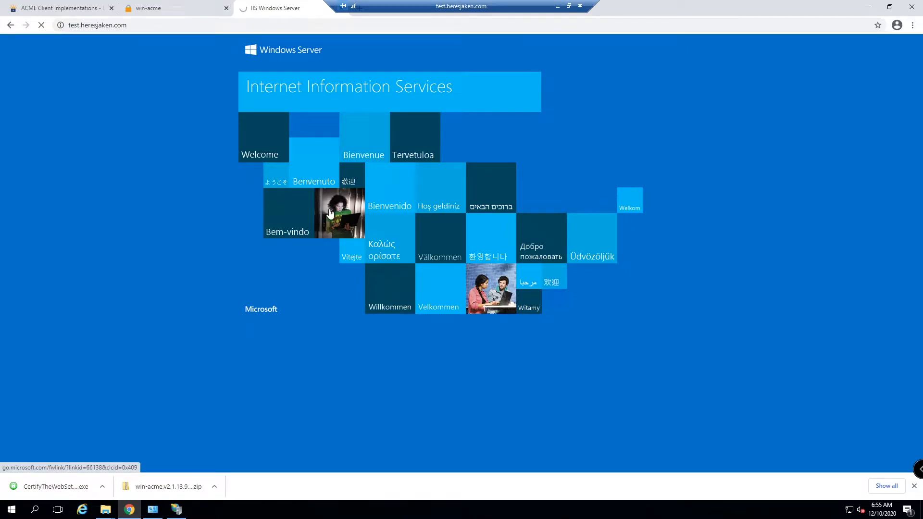
mouse_move(74, 34)
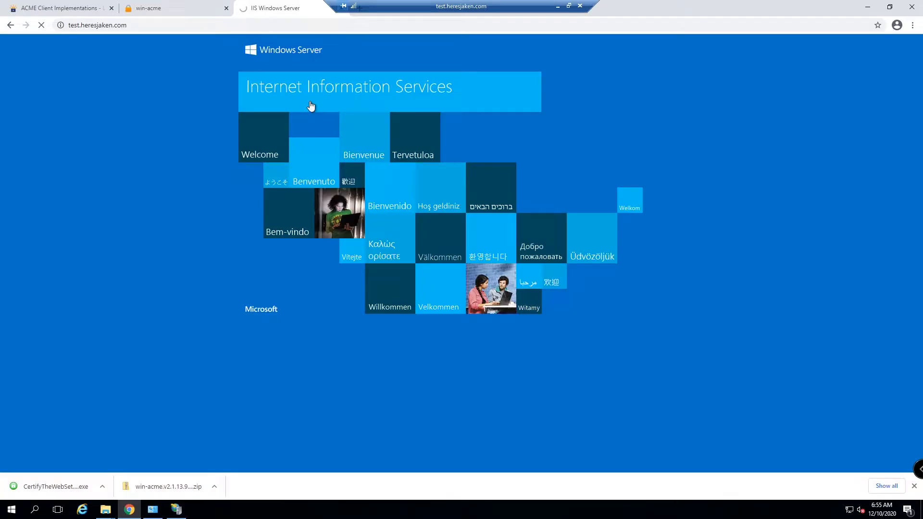
mouse_move(224, 46)
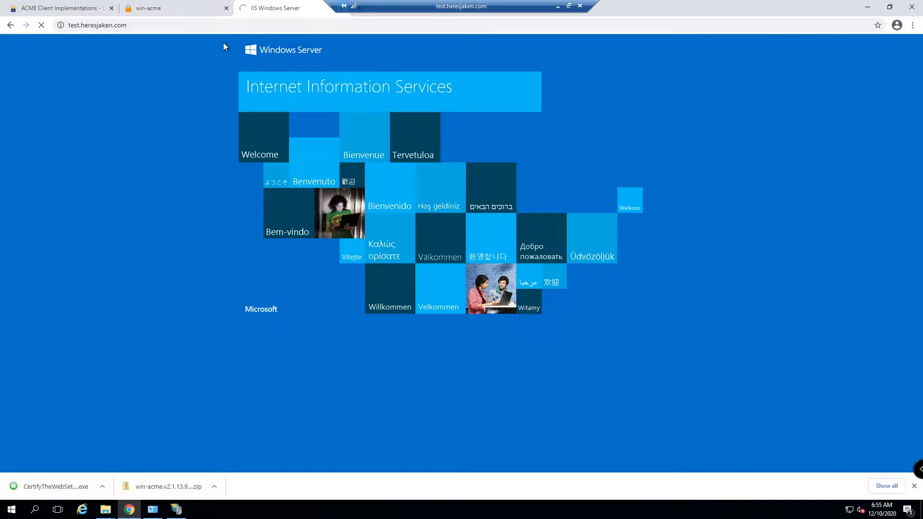
mouse_move(150, 23)
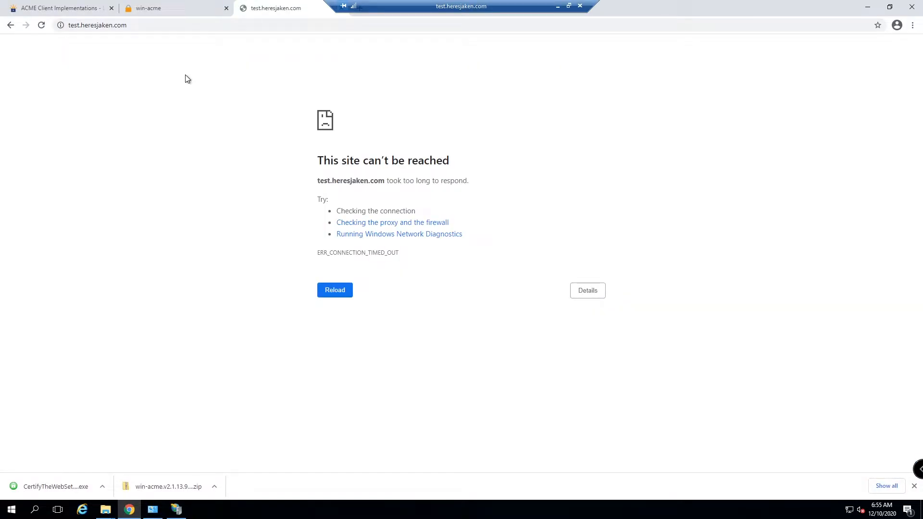
left_click(334, 290)
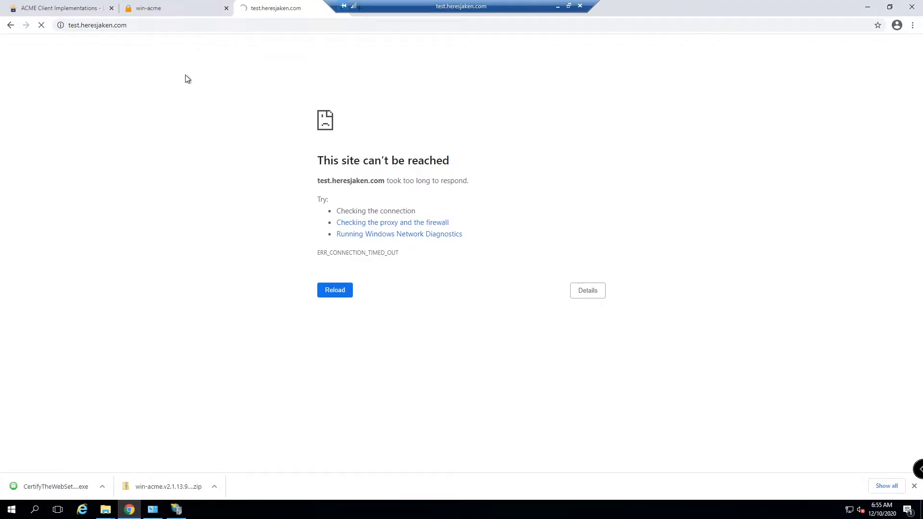
mouse_move(283, 48)
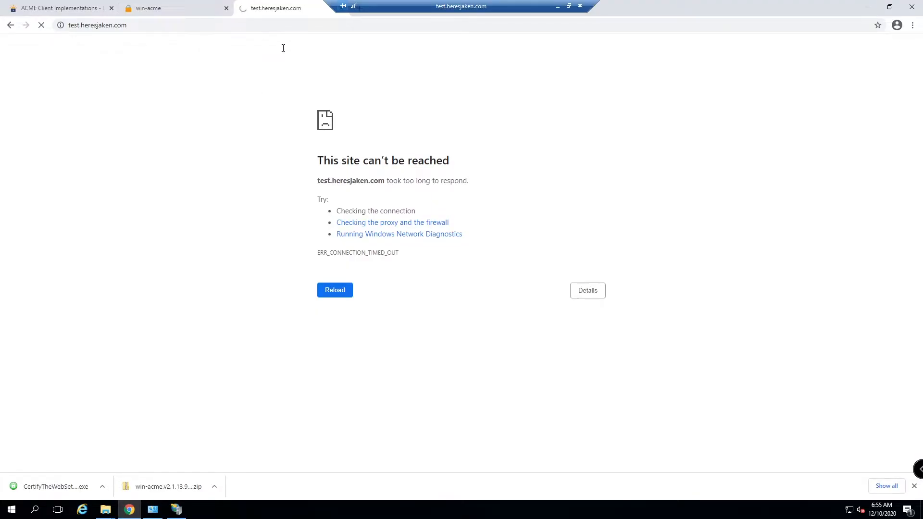
mouse_move(174, 509)
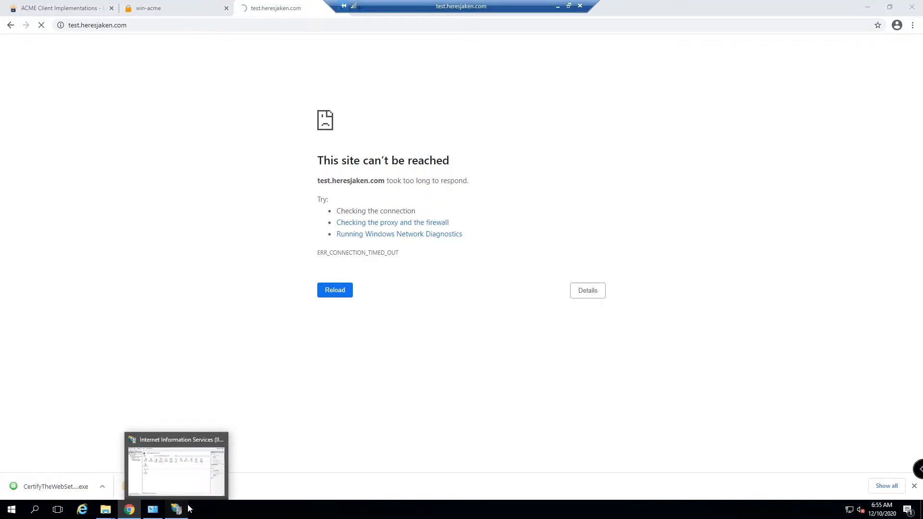
Add an https binding for test.heresjaken.com on port 443 in IIS Manager.
left_click(175, 466)
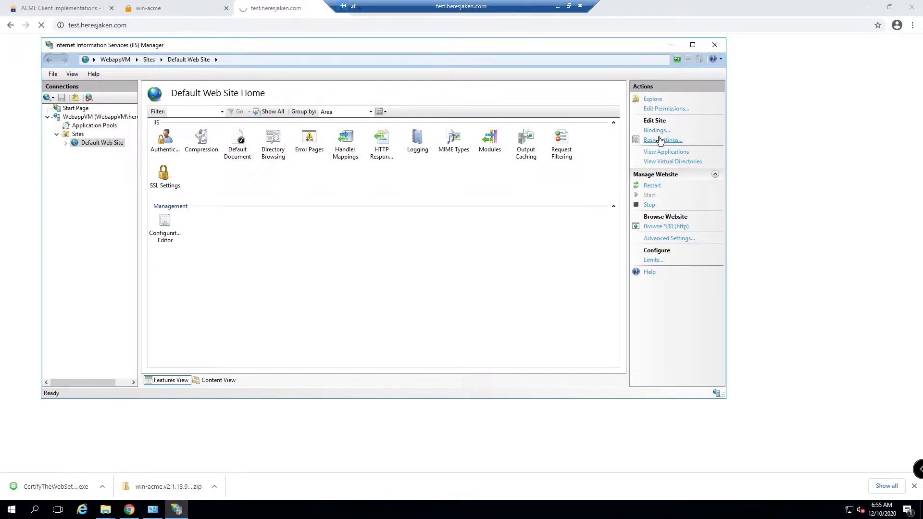
left_click(657, 130)
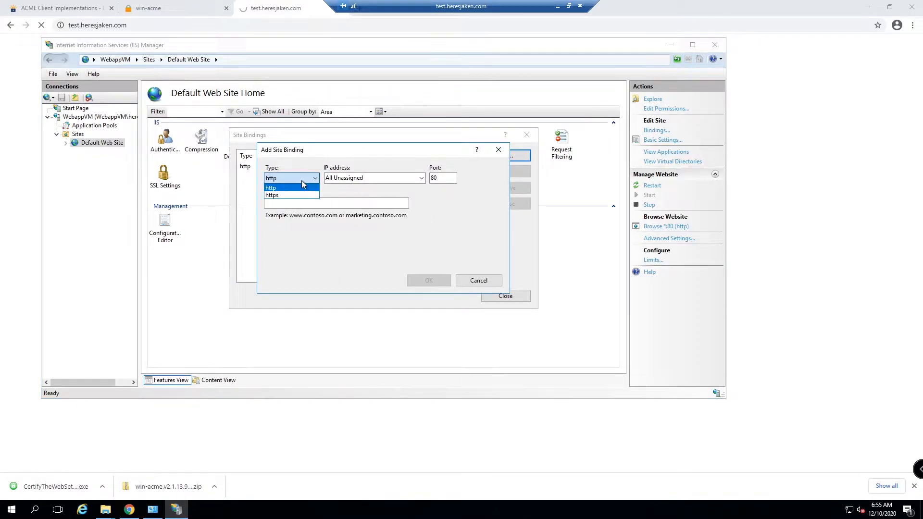
left_click(272, 195)
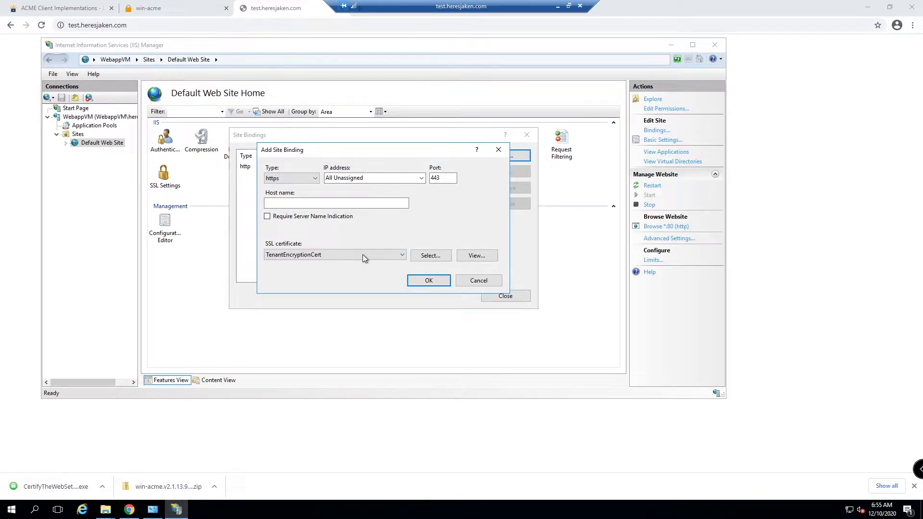
left_click(335, 203)
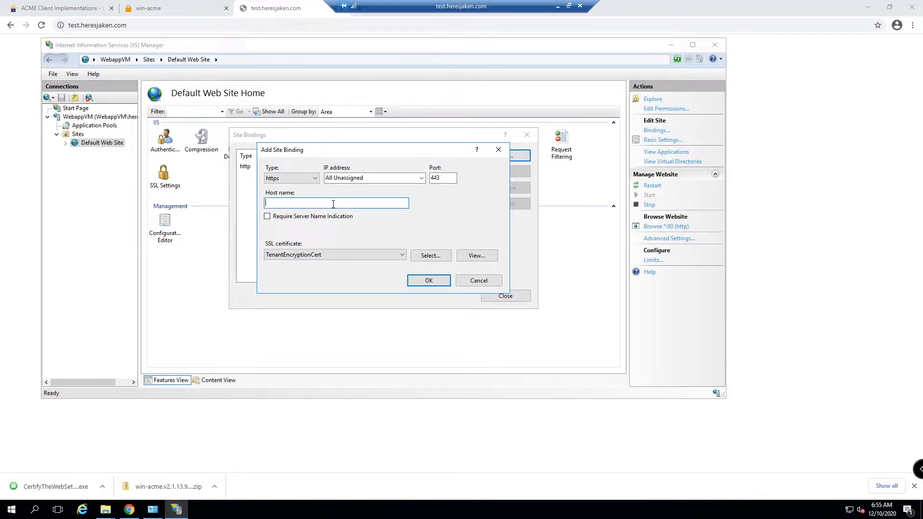
type("test.heres")
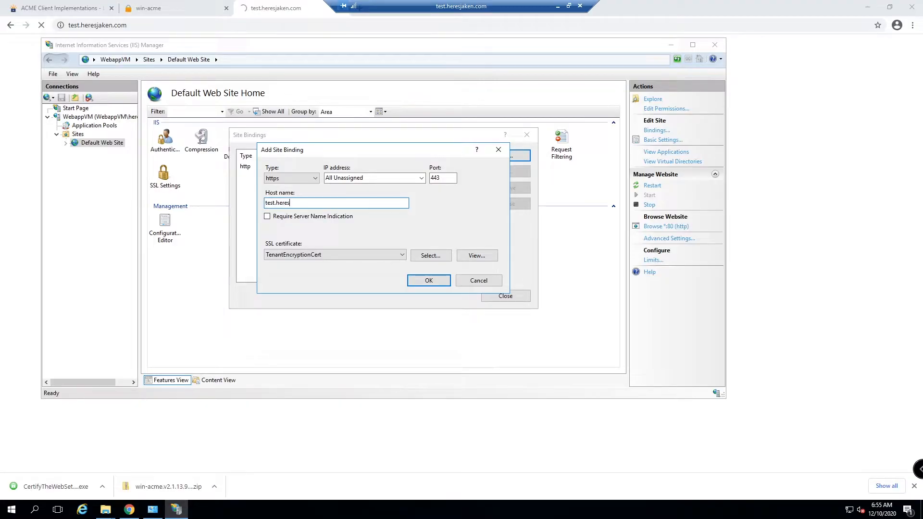
type("jaken.com")
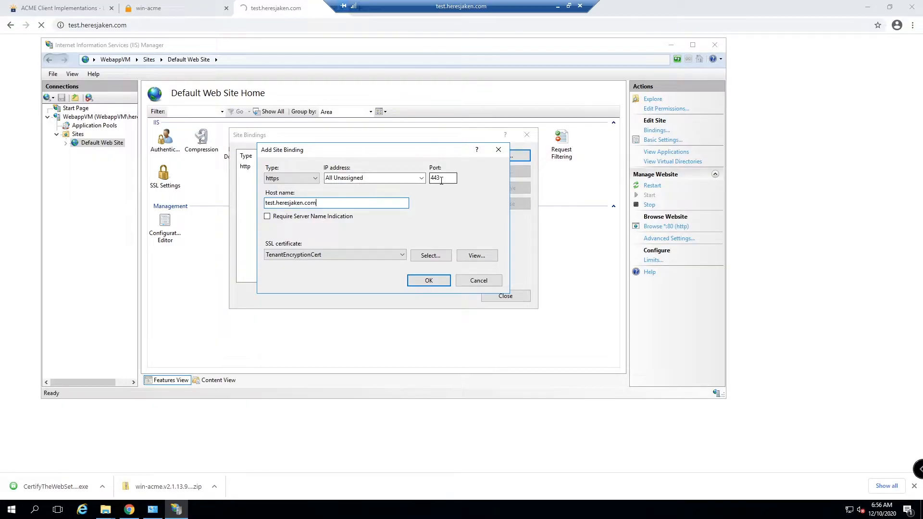
left_click(429, 280)
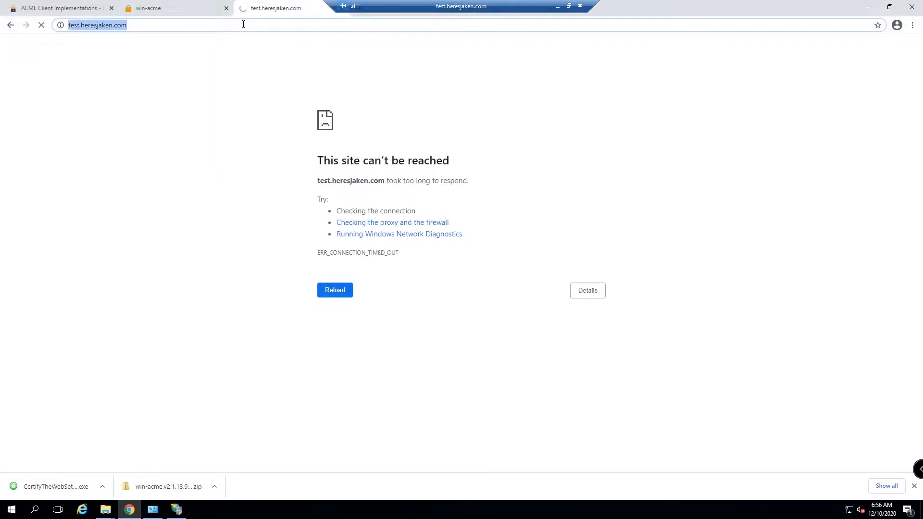
Proceed past the warning to test.heresjaken.com and review its untrusted Azure-generated certificate.
left_click(334, 289)
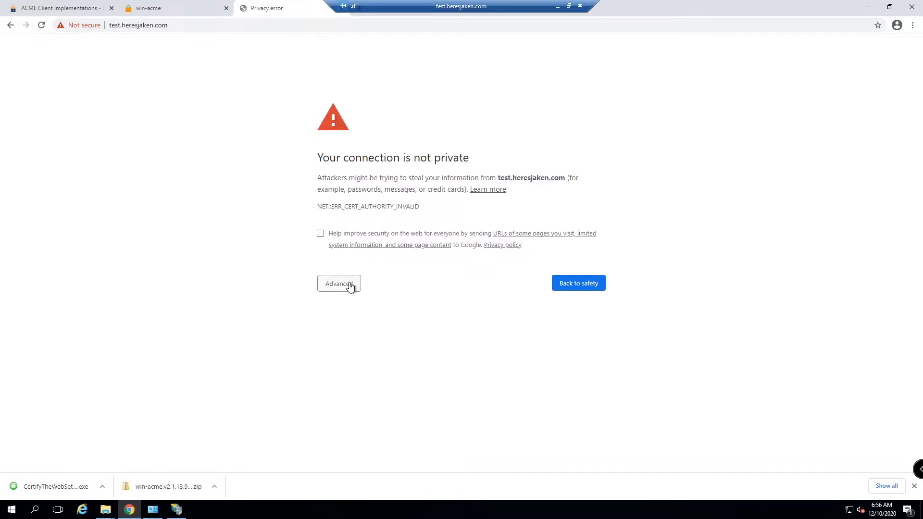
left_click(338, 282)
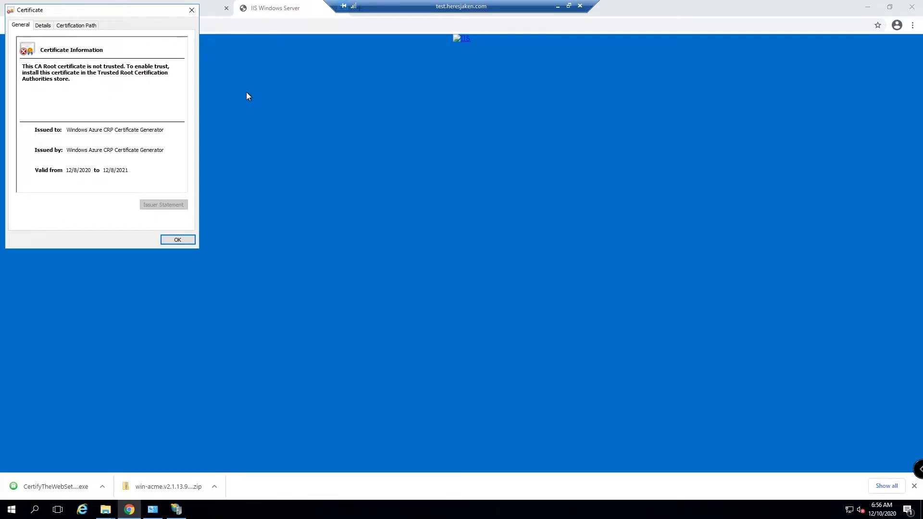
mouse_move(94, 161)
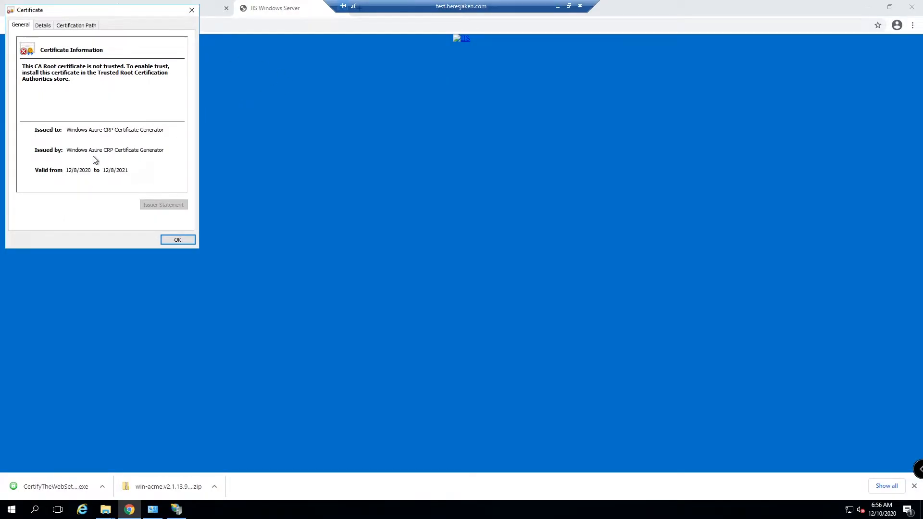
mouse_move(272, 4)
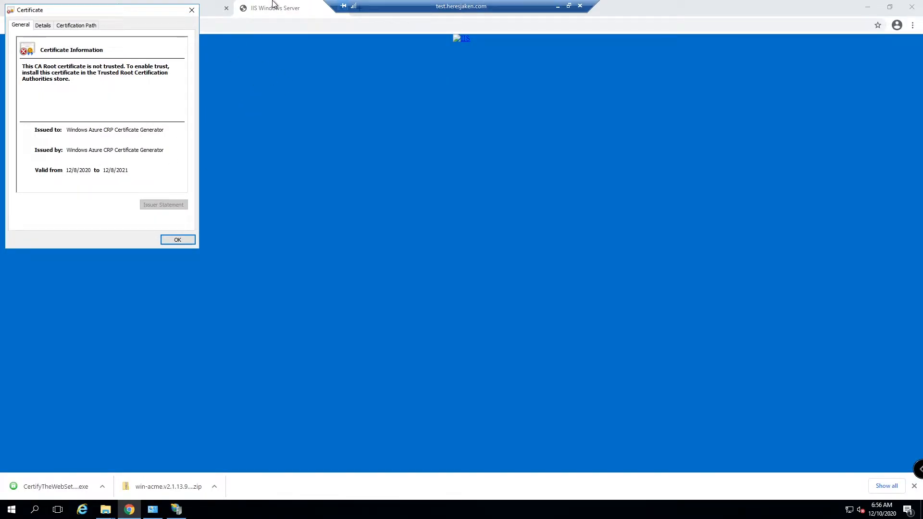
left_click(177, 239)
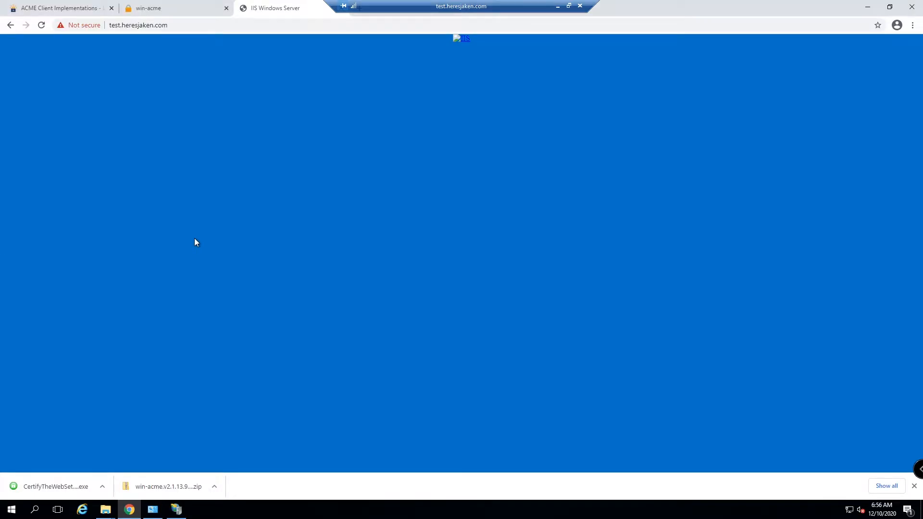
mouse_move(164, 7)
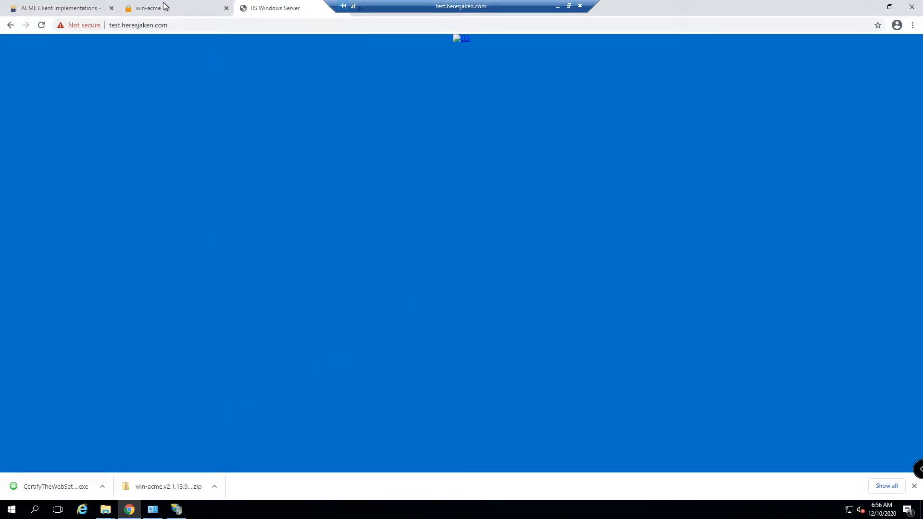
Download the win-acme zip and bring the wwwroot File Explorer window forward.
left_click(171, 8)
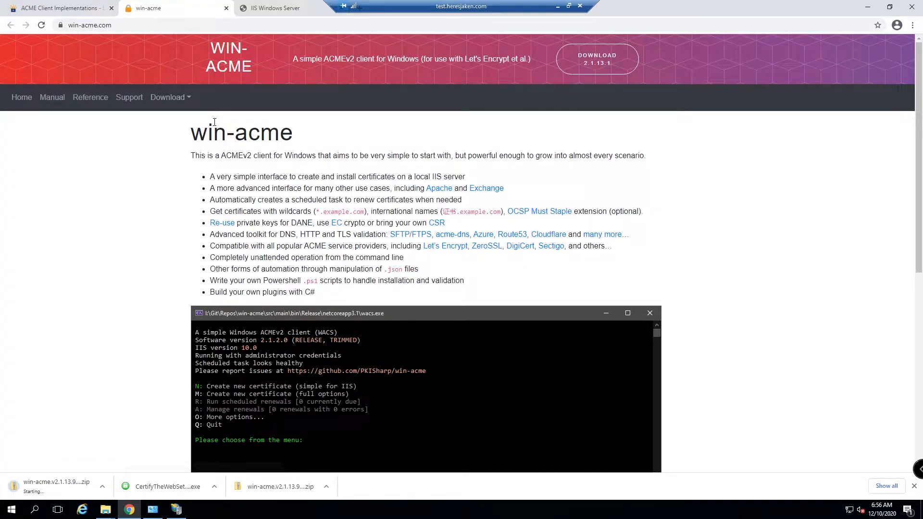
mouse_move(221, 114)
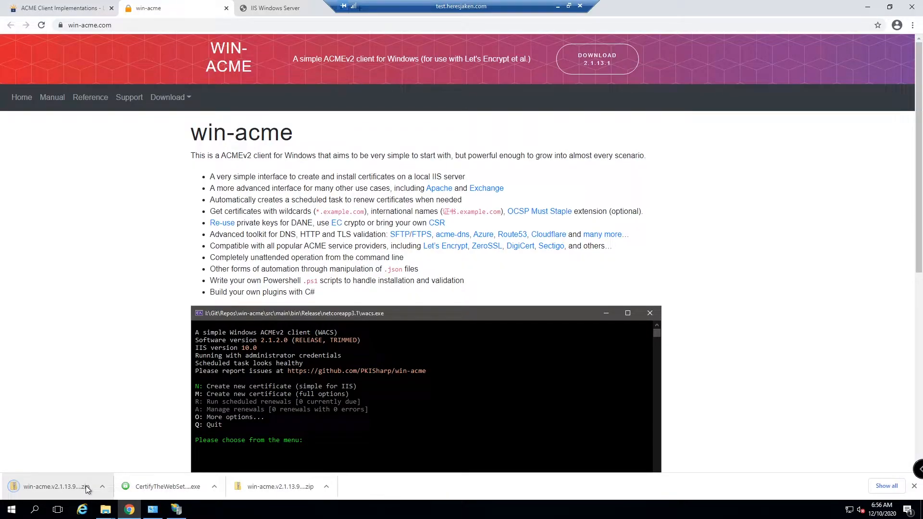
mouse_move(105, 510)
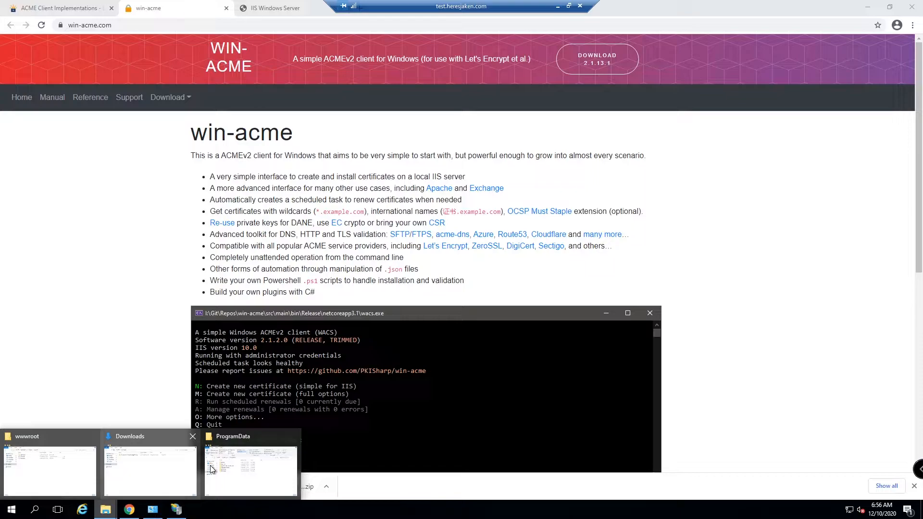
left_click(49, 465)
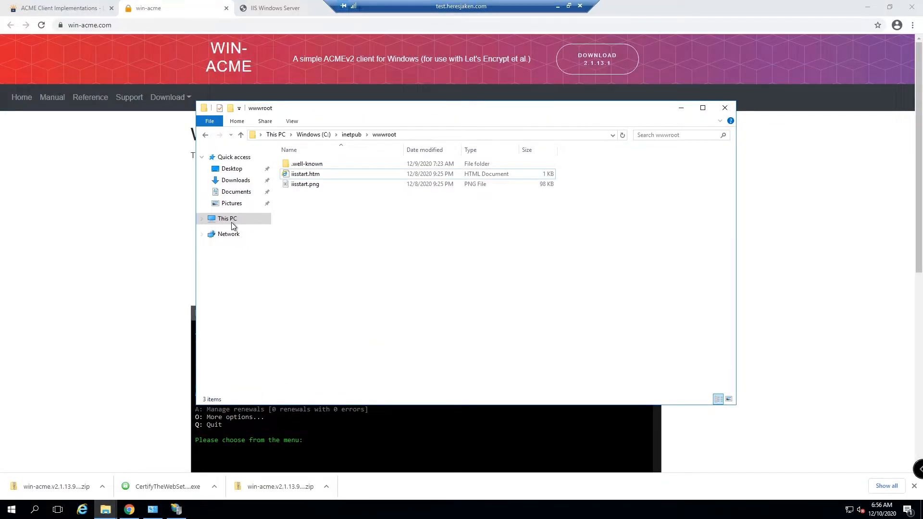
Extract the win-acme zip in Downloads into the default win-acme.v2.1.13.978.x64.pluggable folder.
left_click(235, 180)
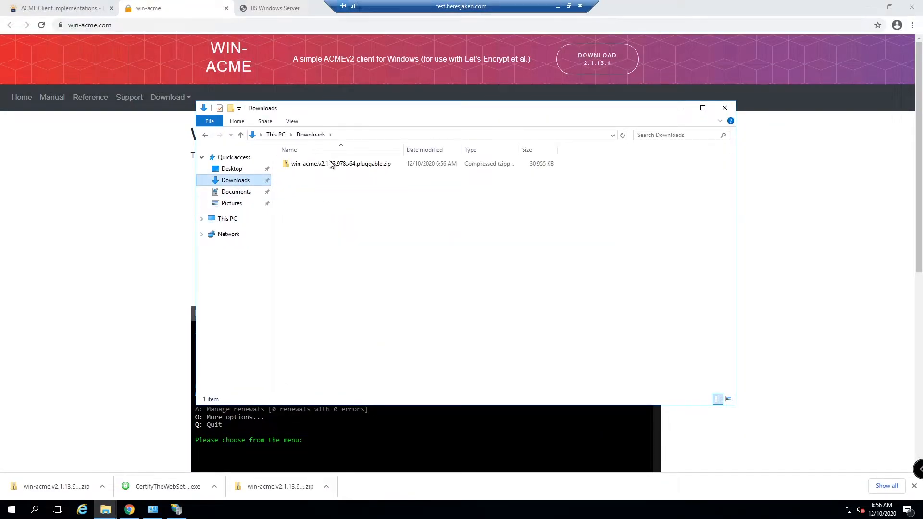
right_click(340, 164)
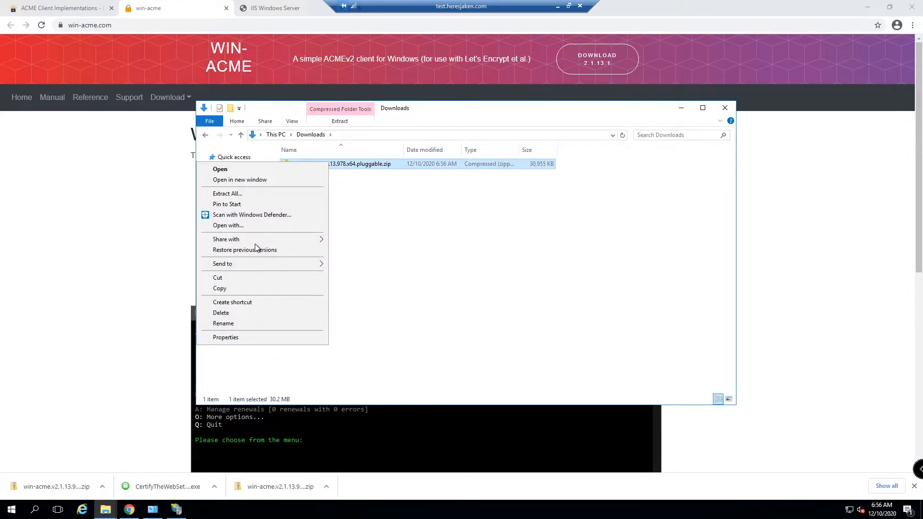
left_click(227, 193)
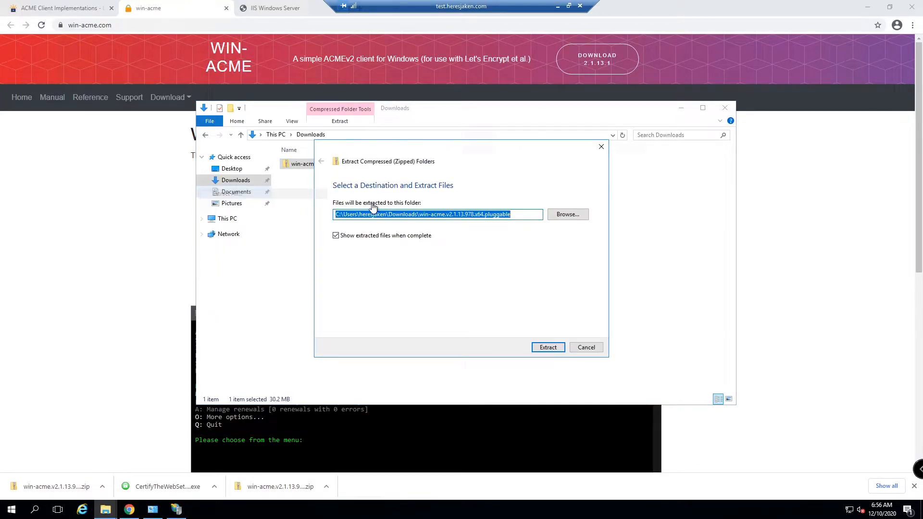
left_click(547, 347)
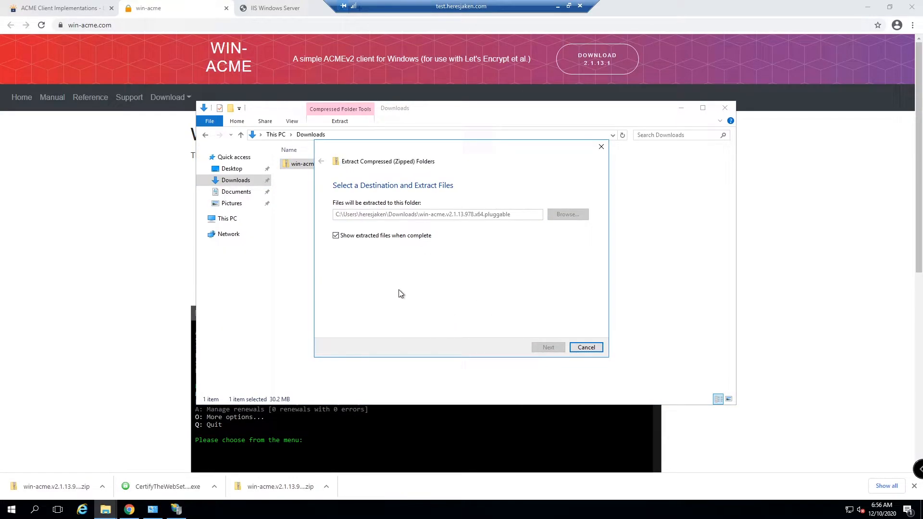
left_click(547, 347)
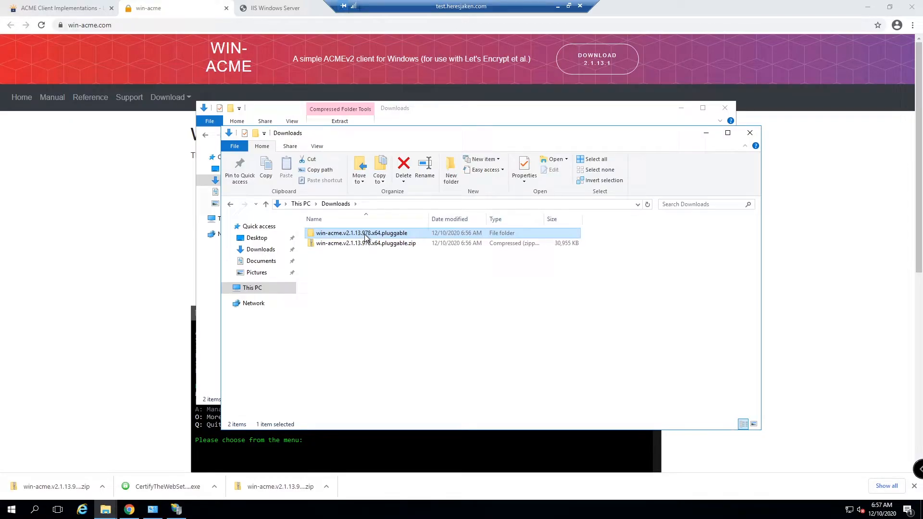
Create a new Win-ACME folder on the C: drive for the extracted package.
right_click(363, 233)
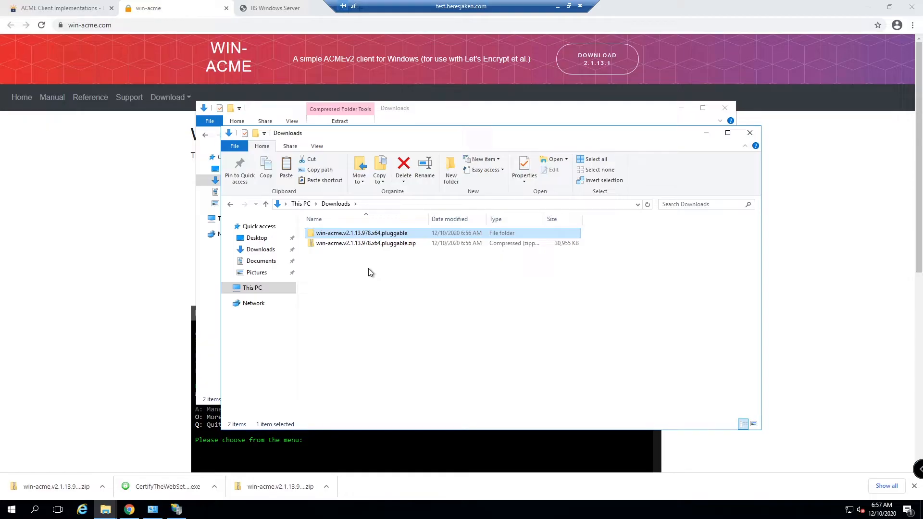
mouse_move(445, 84)
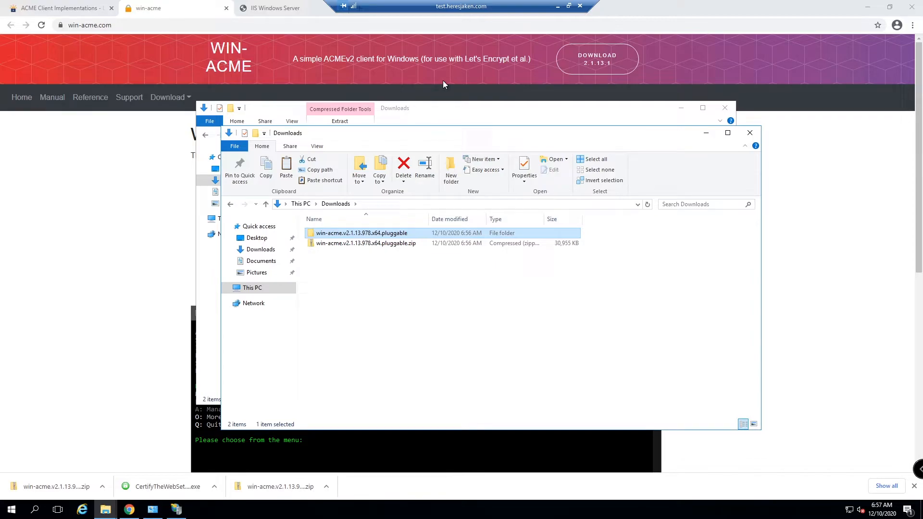
left_click(253, 288)
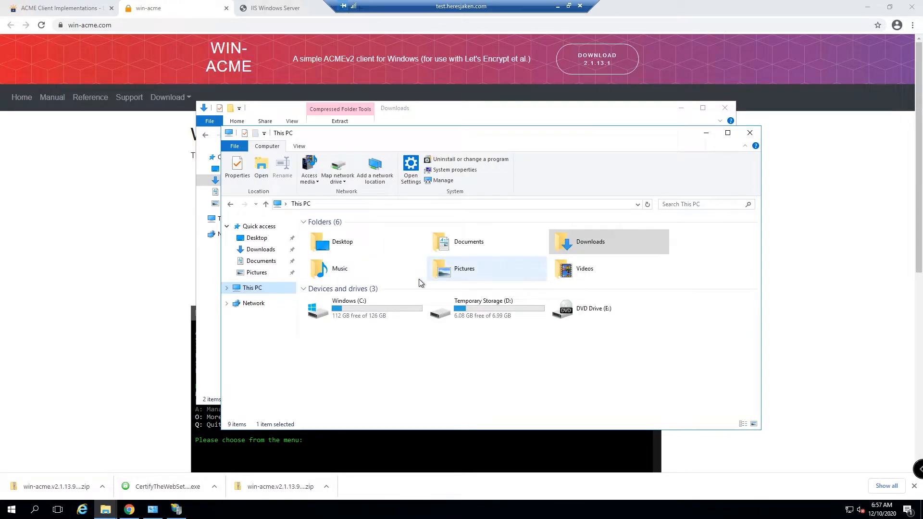
double_click(348, 307)
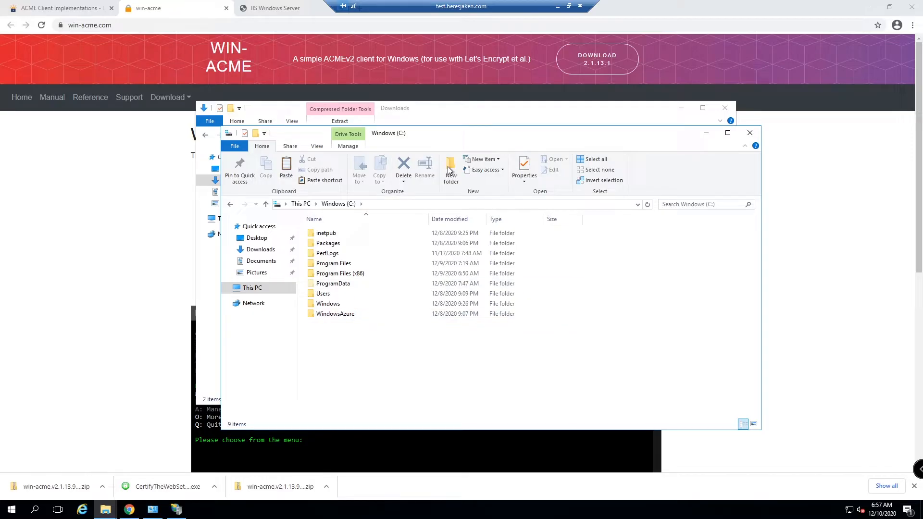
left_click(451, 171)
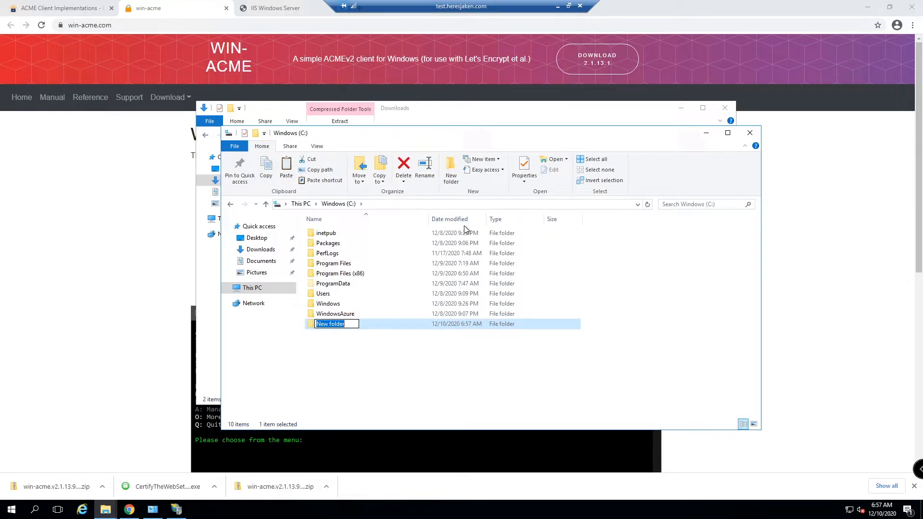
type("ACME")
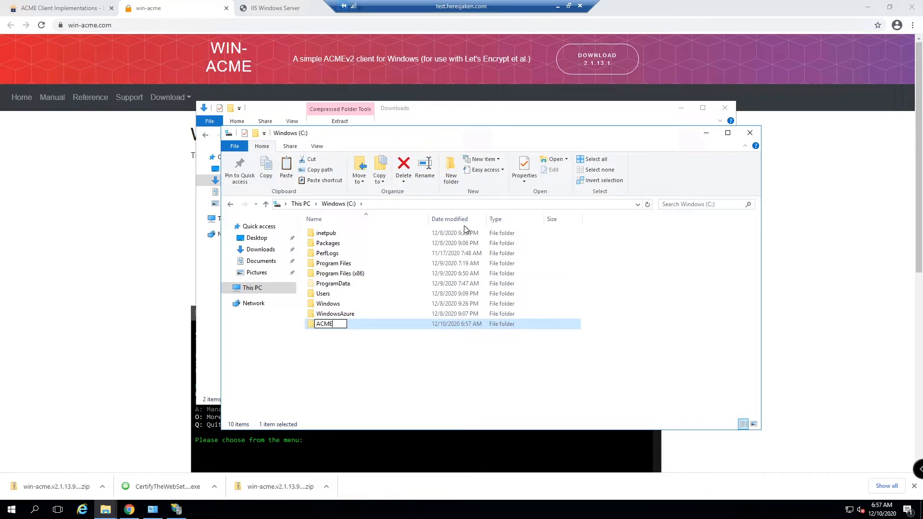
type("Win")
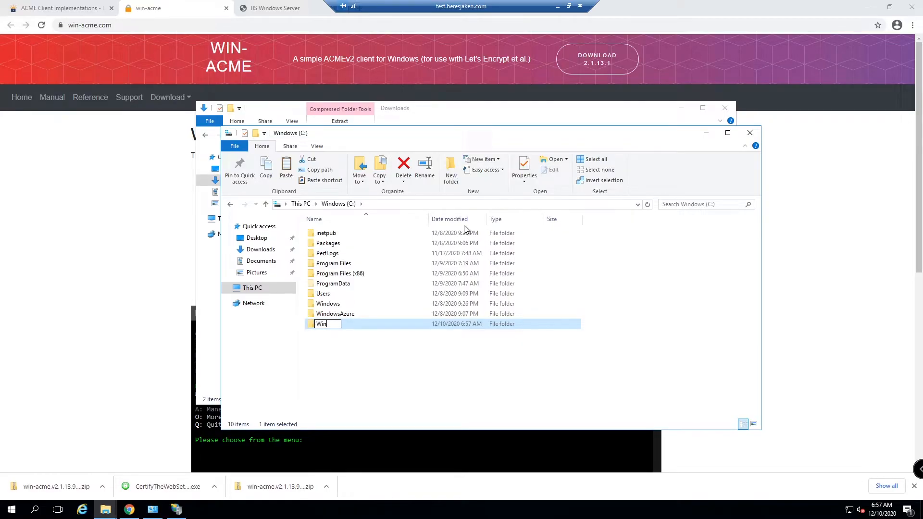
type("-A")
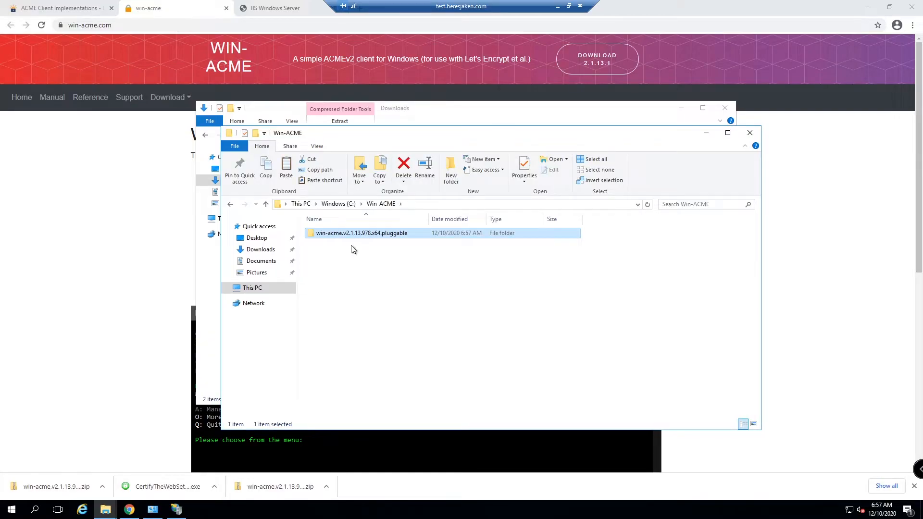
Launch wacs.exe from the extracted win-acme folder, allowing the unverified program to run.
double_click(362, 233)
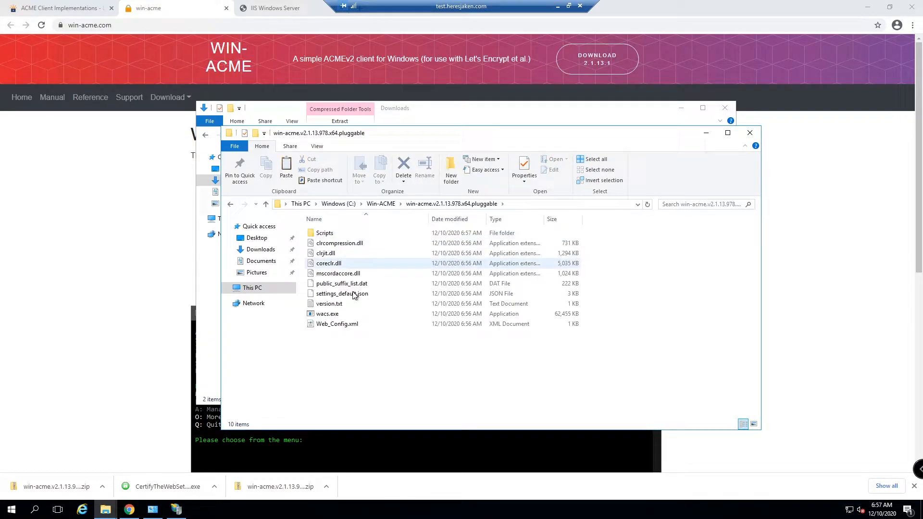
mouse_move(327, 314)
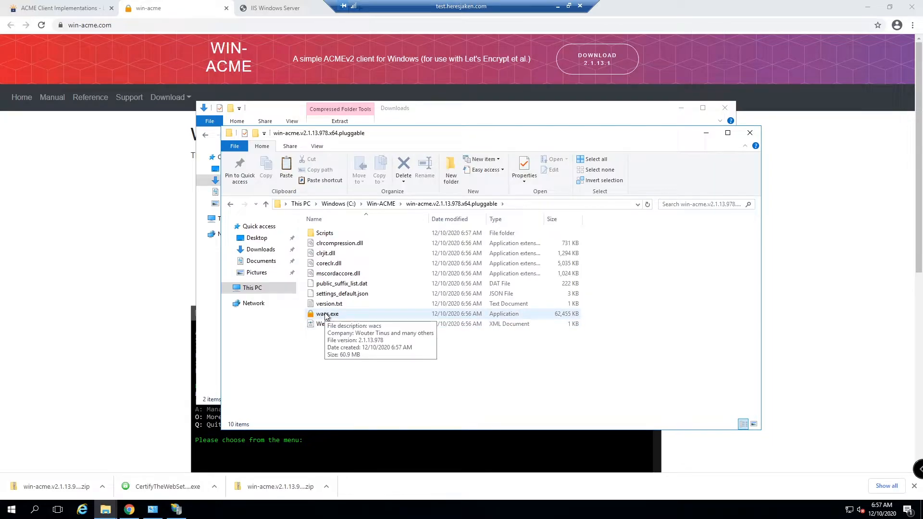
double_click(327, 313)
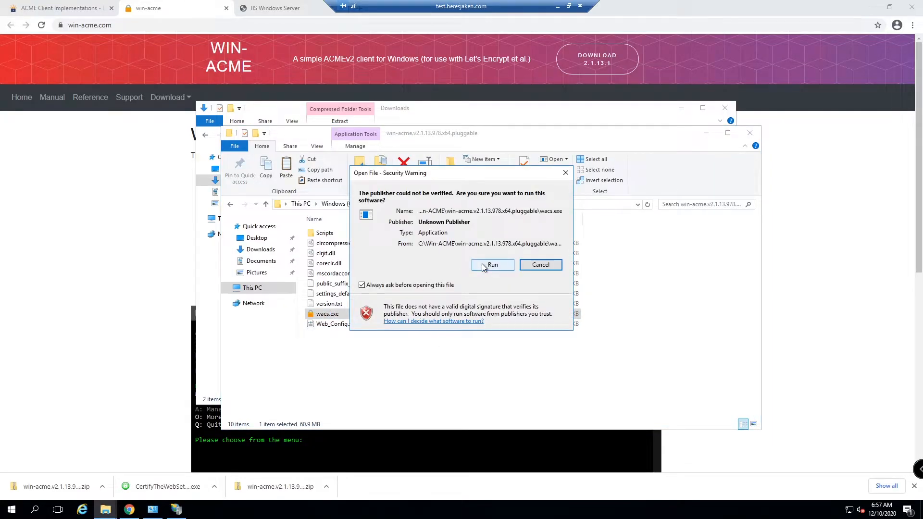
left_click(492, 264)
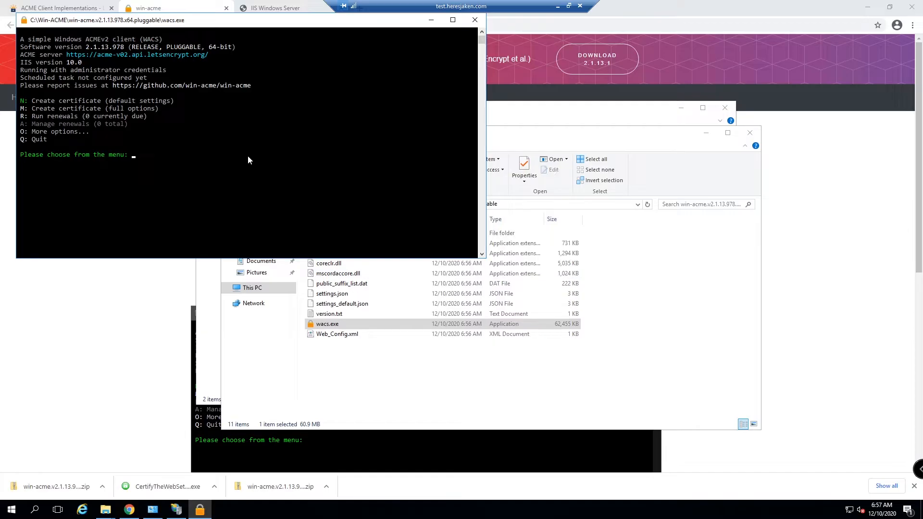
Start a default-settings certificate (N), scan all sites, and pick all bindings (A) for test.heresjaken.com.
left_click(244, 159)
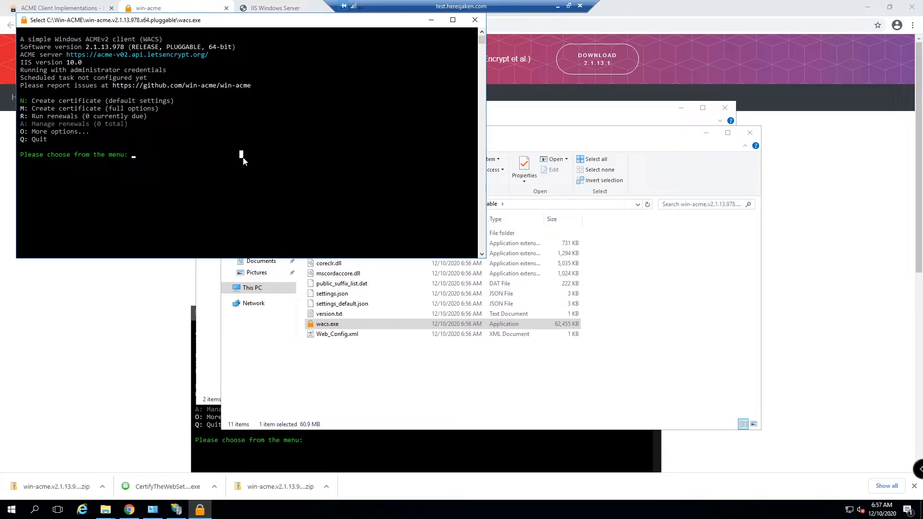
type("N")
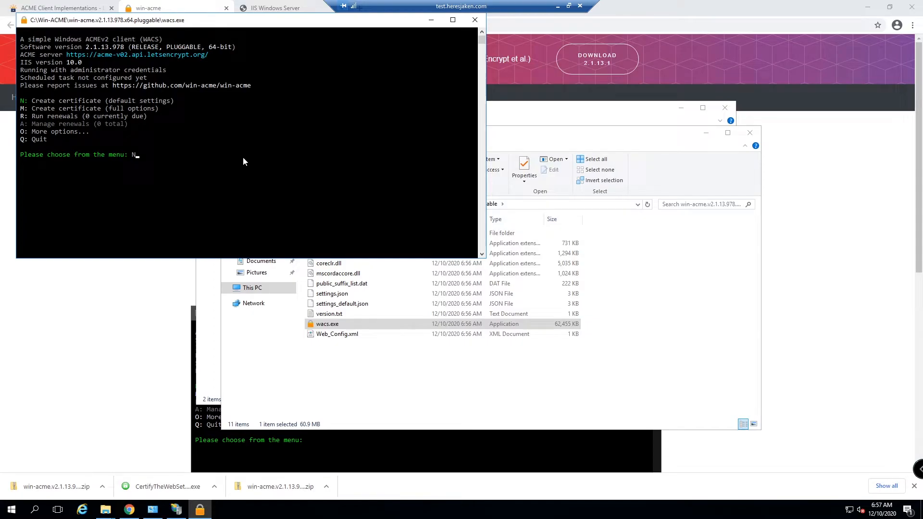
key("Return")
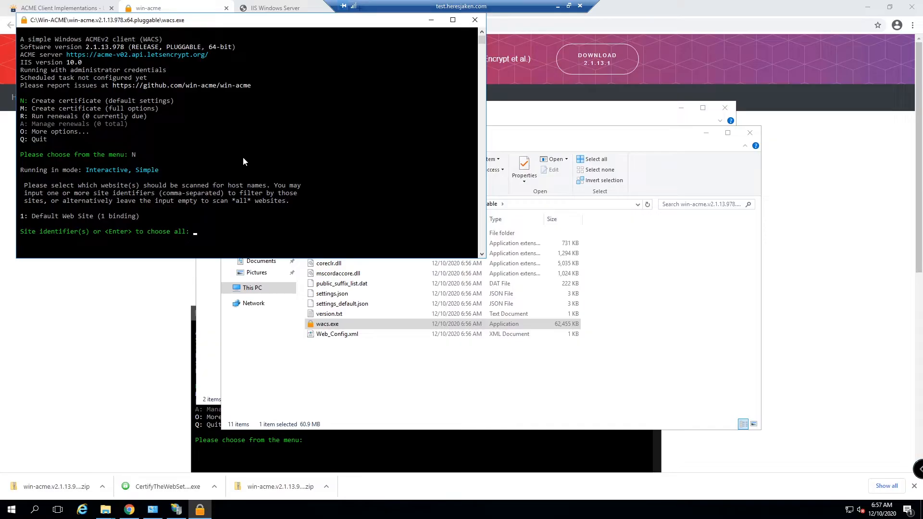
key("Return")
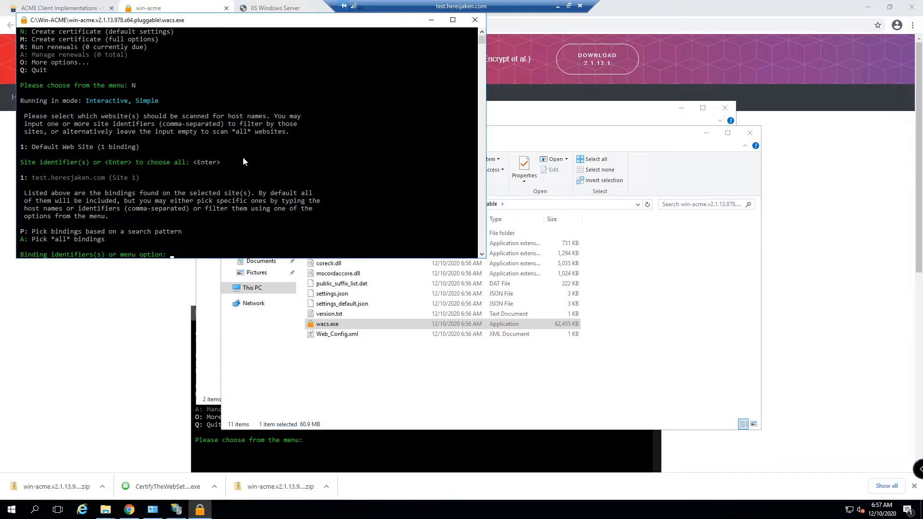
type("A")
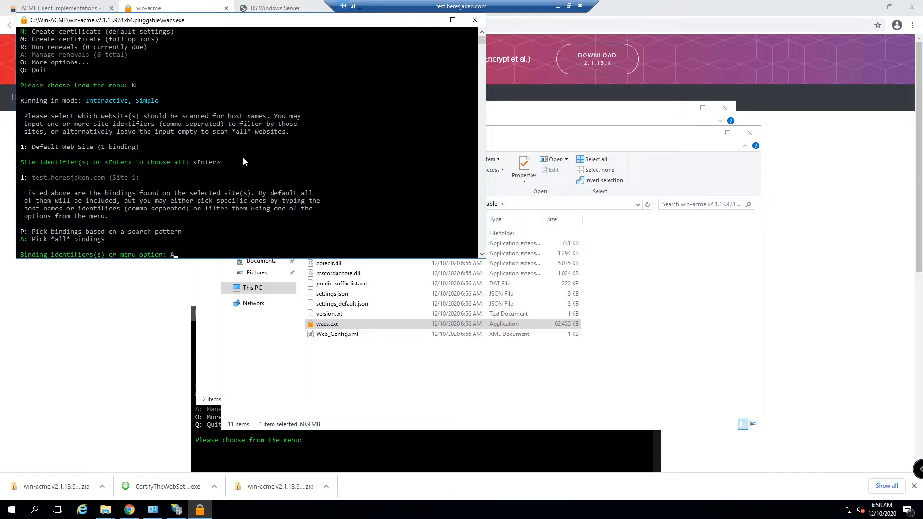
key("Return")
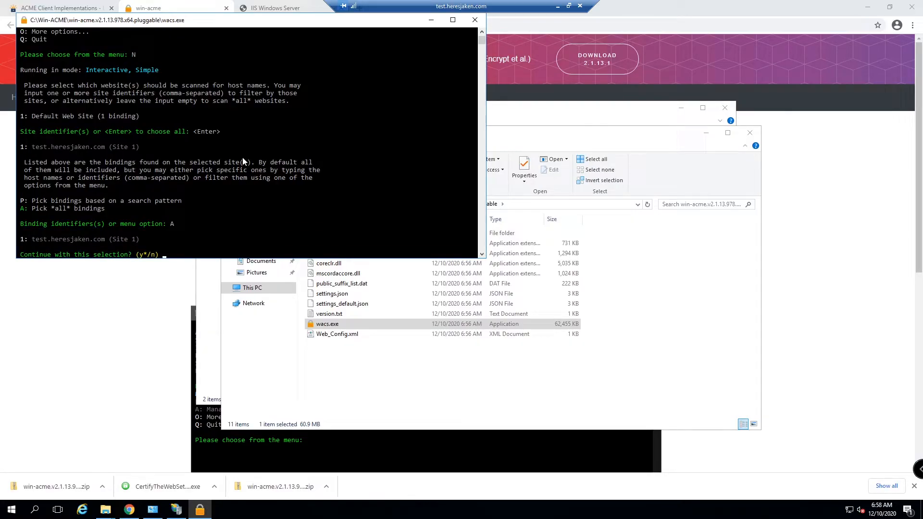
mouse_move(232, 456)
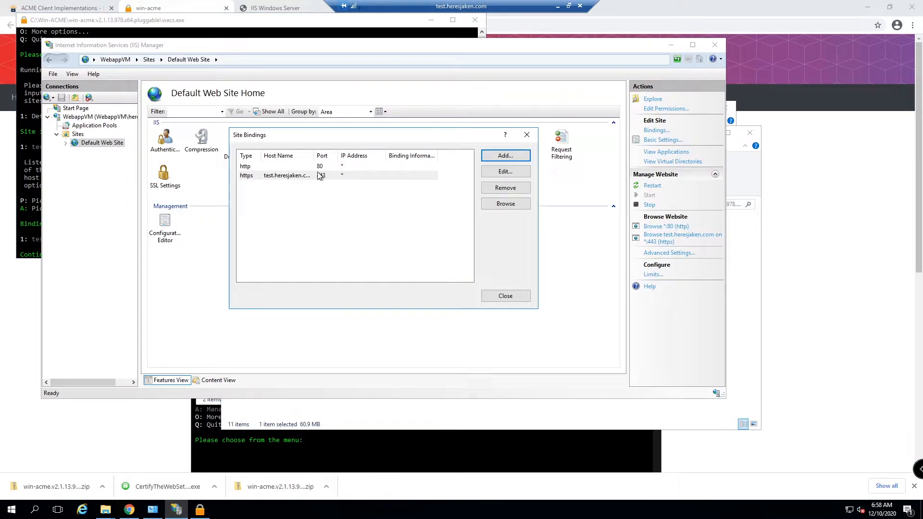
mouse_move(295, 194)
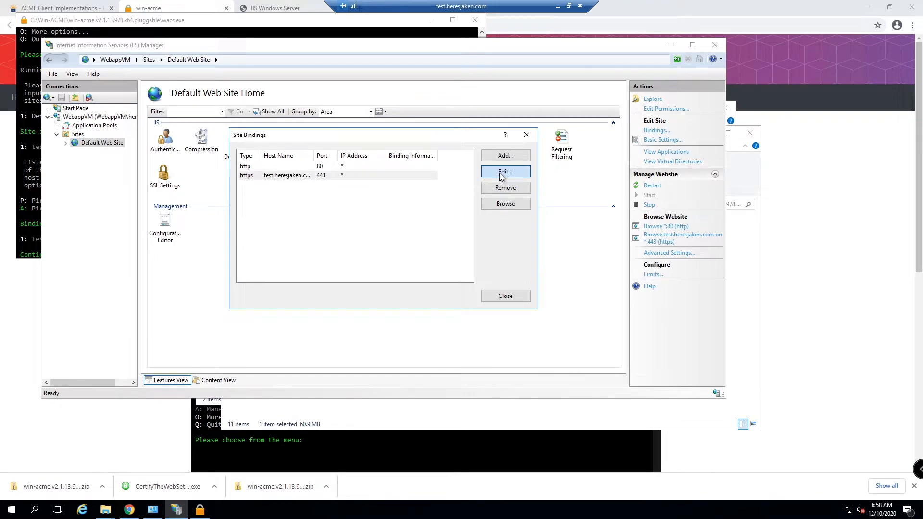
Open the https test.heresjaken.com binding to view its TenantEncryptionCert certificate.
left_click(505, 172)
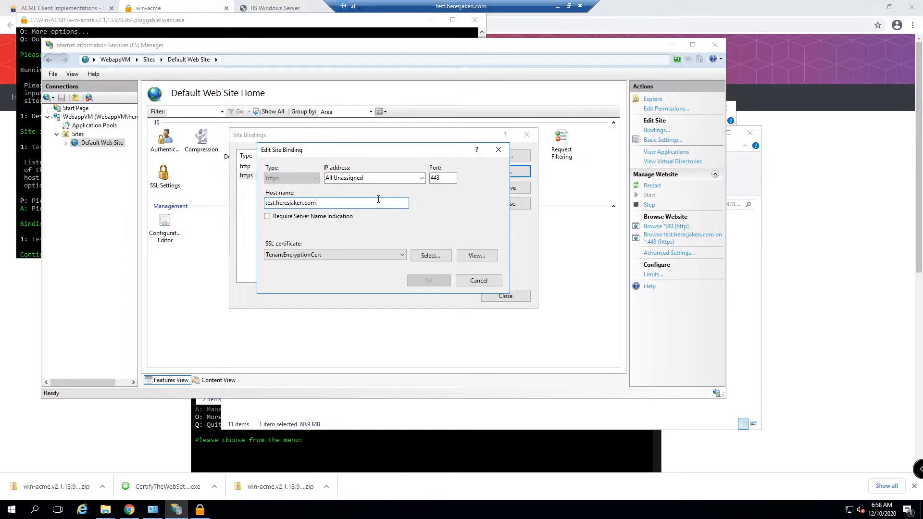
mouse_move(347, 161)
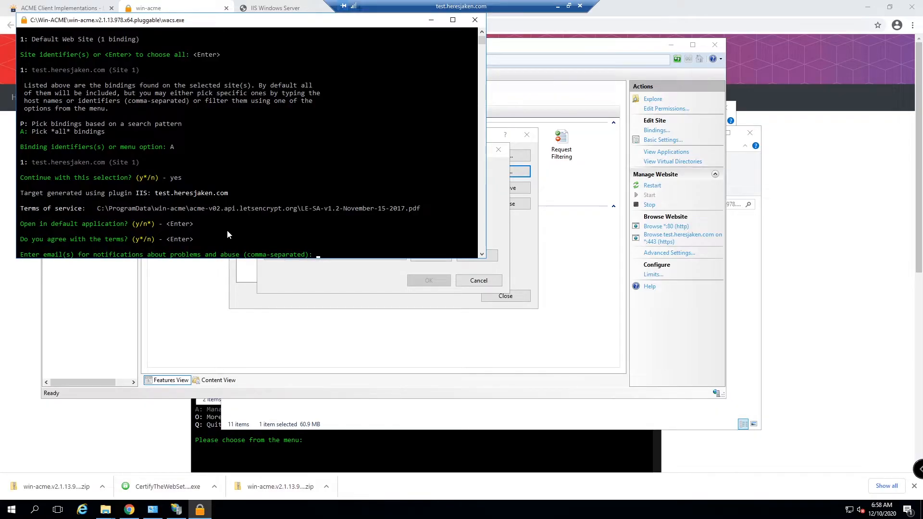
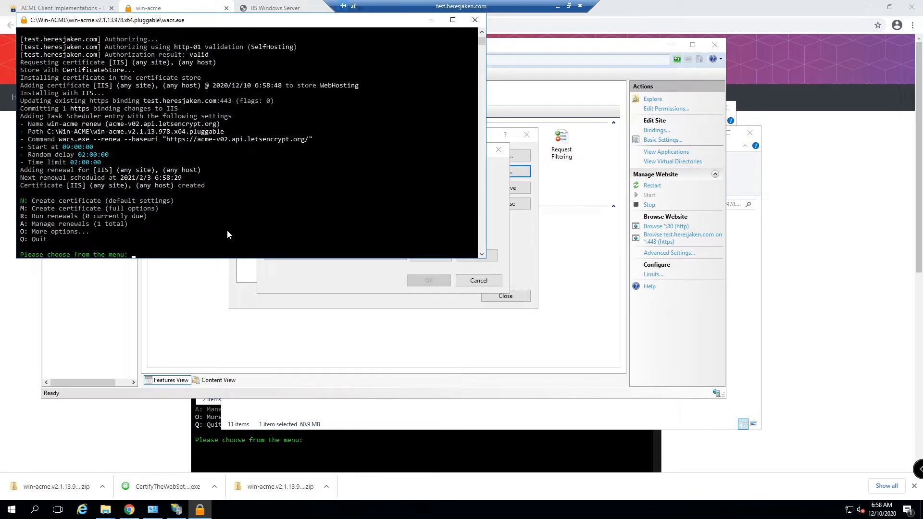
mouse_move(397, 282)
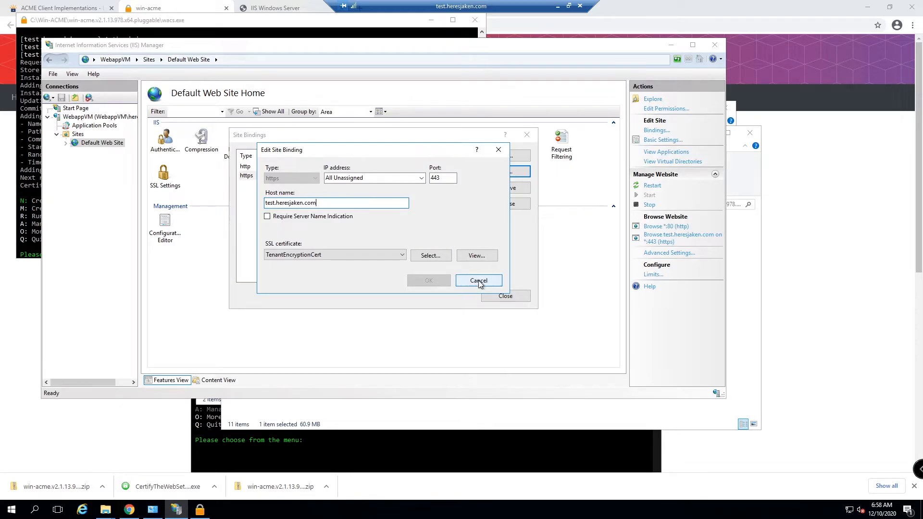
Reopen the https binding and confirm it uses the win-acme certificate, then dismiss the dialogs.
left_click(478, 280)
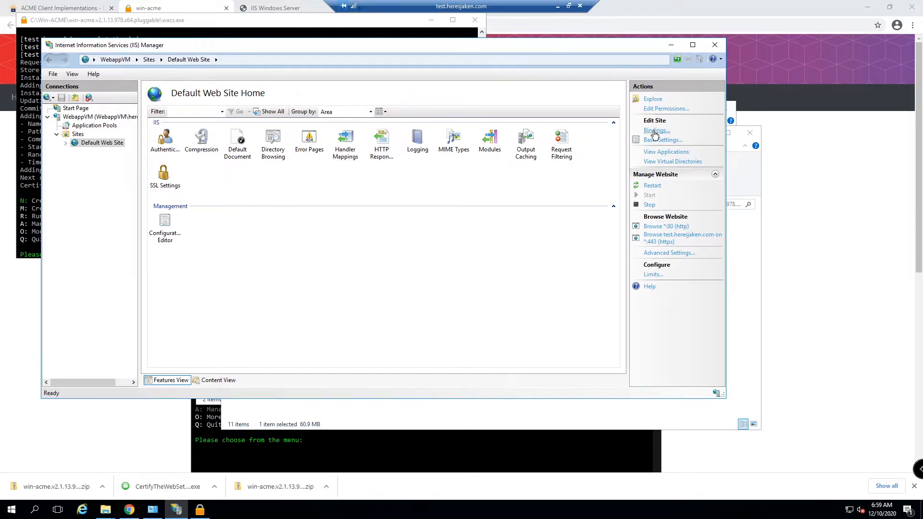
left_click(656, 131)
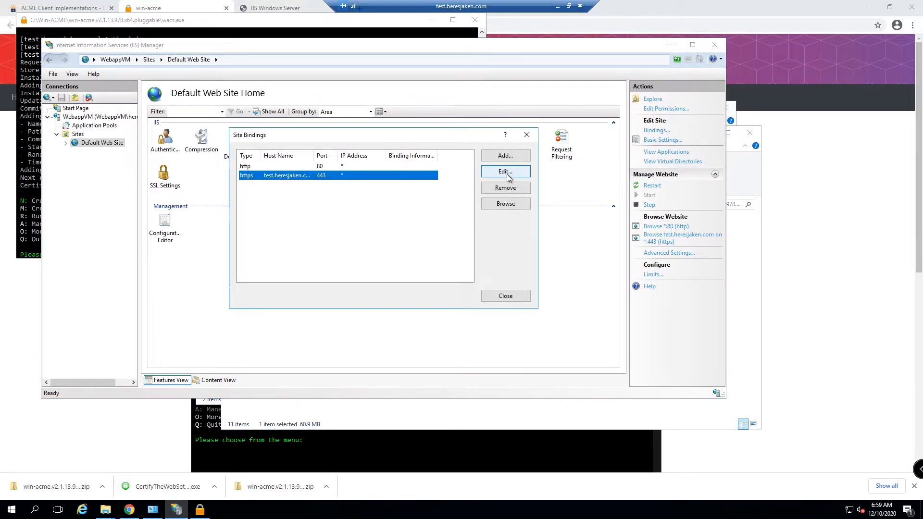
left_click(505, 171)
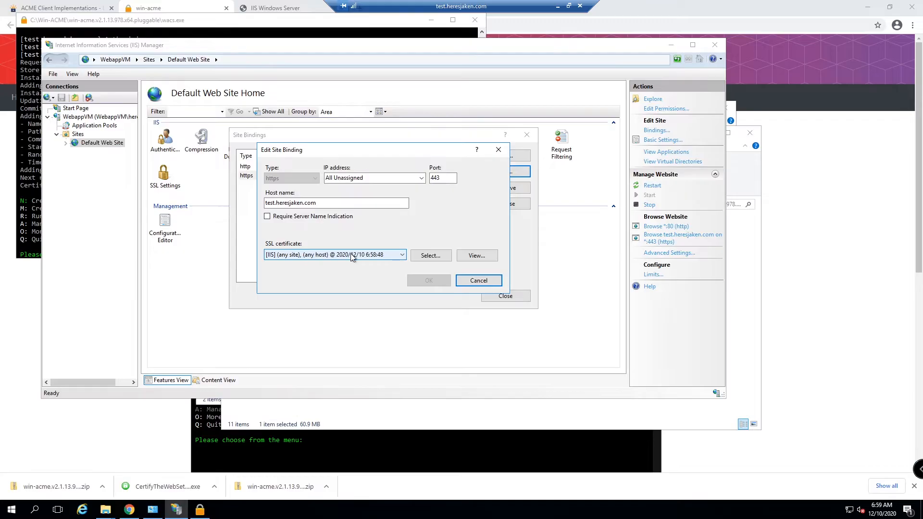
mouse_move(495, 309)
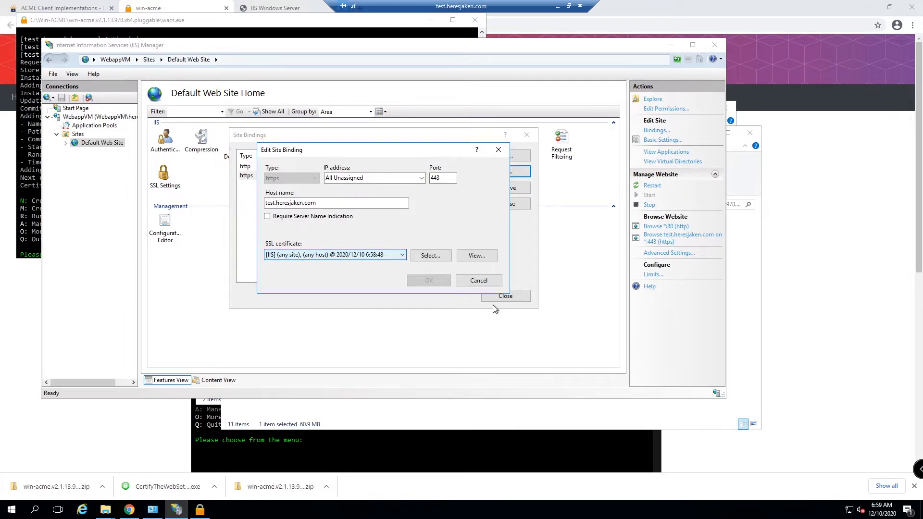
left_click(175, 7)
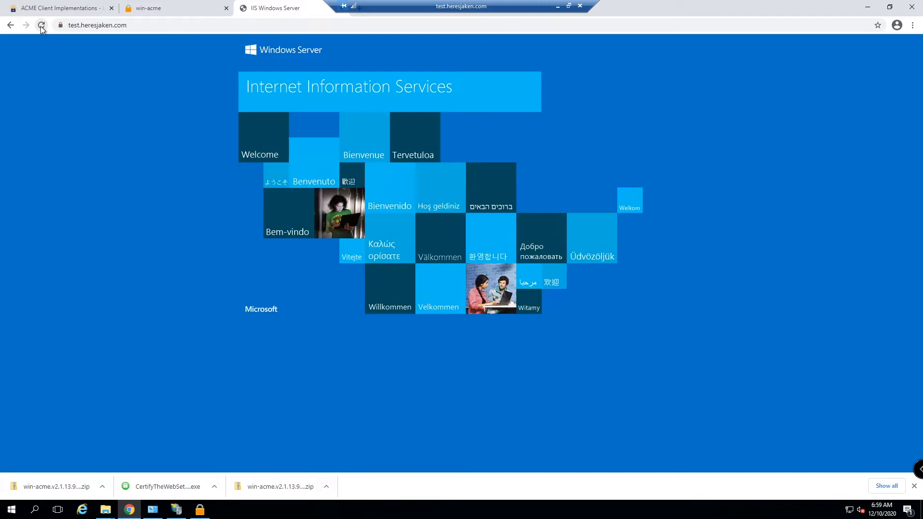
View test.heresjaken.com's padlock details and its certificate issued by R3, valid to 3/10/2021.
left_click(59, 25)
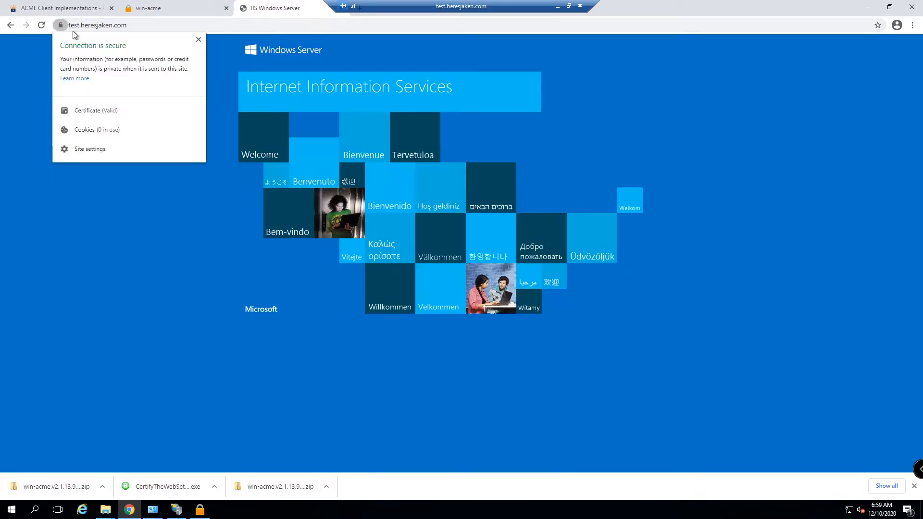
mouse_move(90, 110)
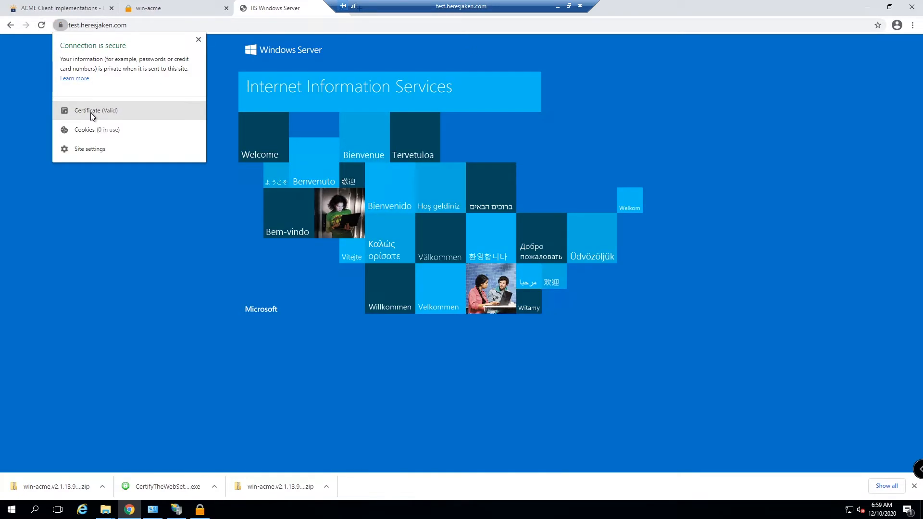
left_click(94, 110)
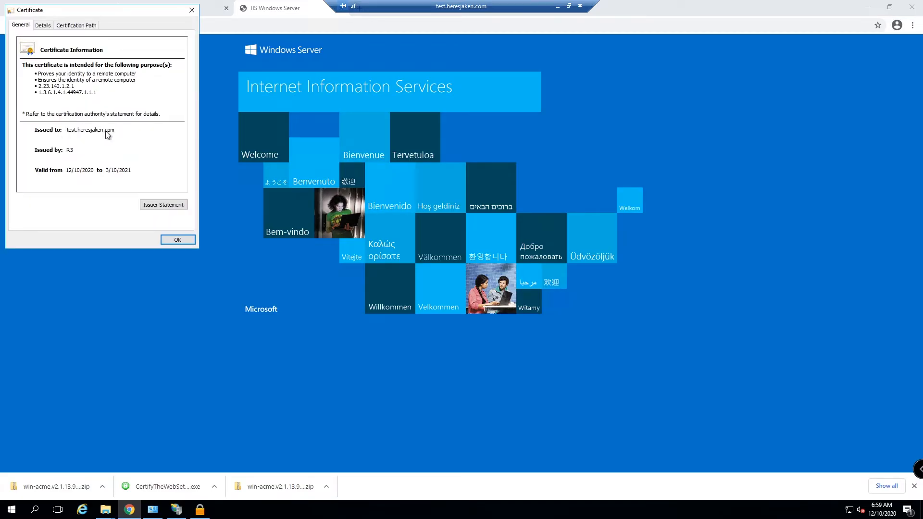
mouse_move(421, 369)
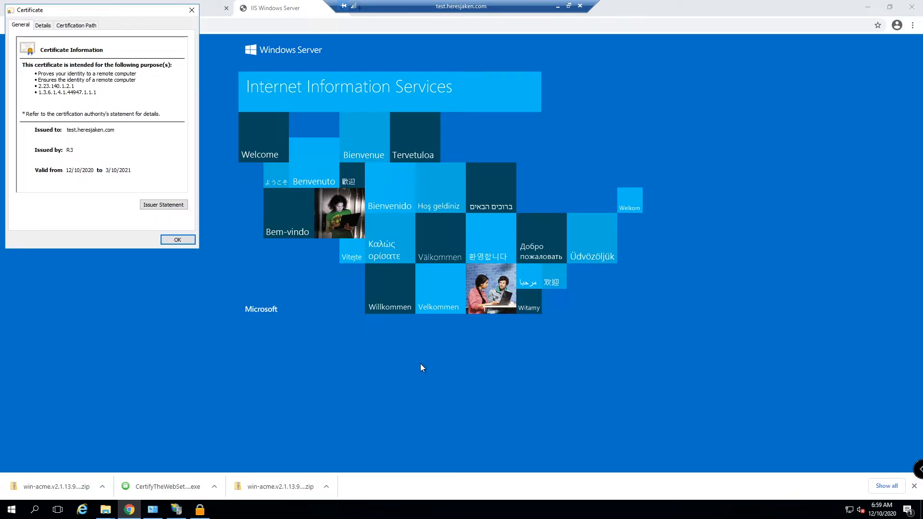
mouse_move(10, 510)
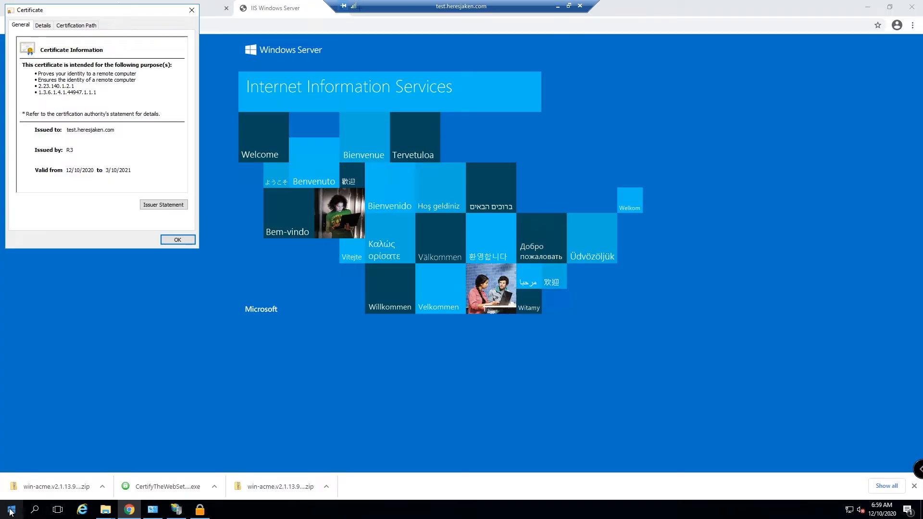
Launch Task Scheduler via search 'sch' and select the win-acme renew task in the library.
left_click(9, 510)
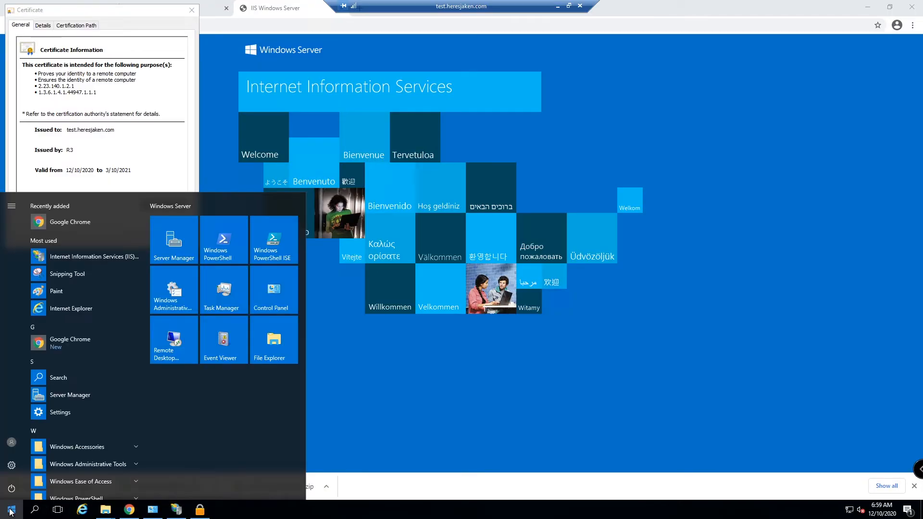
type("sch")
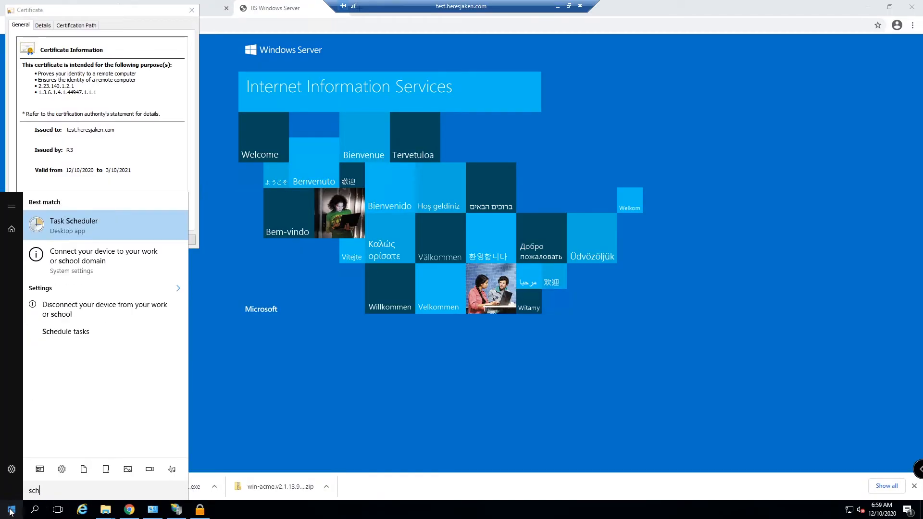
left_click(74, 225)
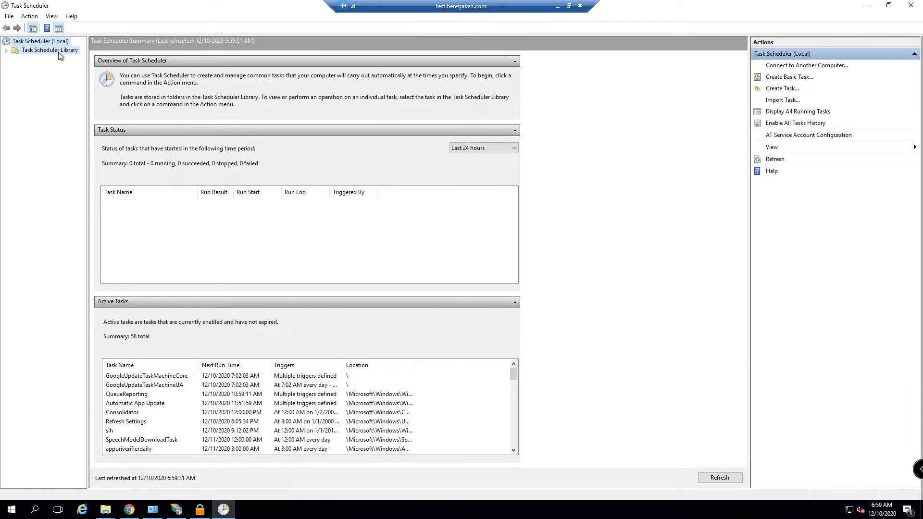
left_click(50, 50)
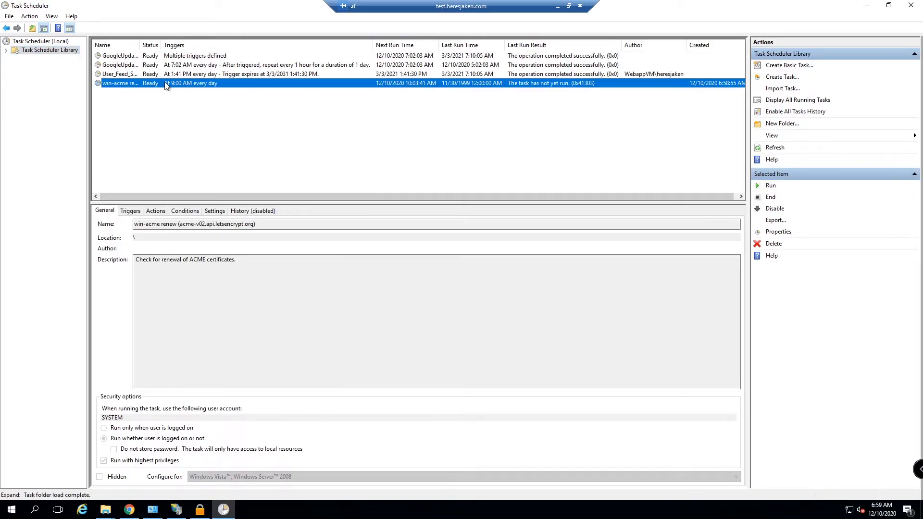
mouse_move(156, 210)
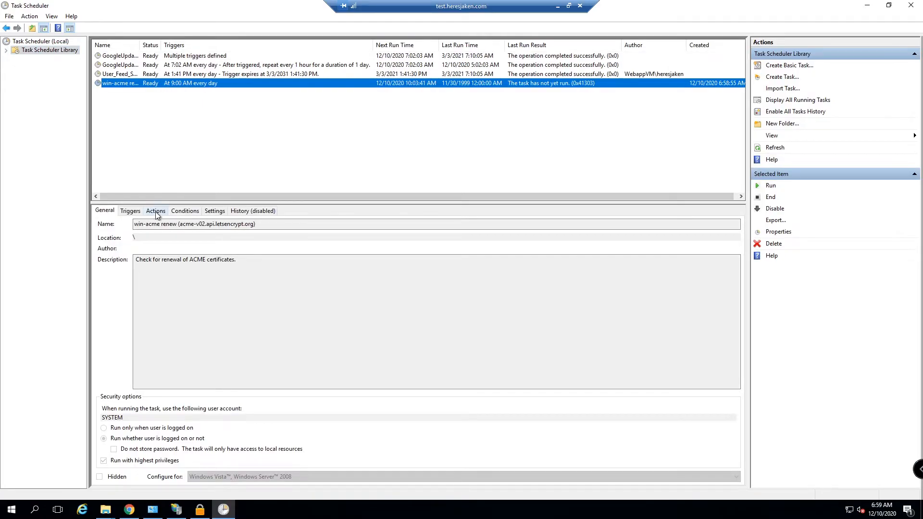
left_click(155, 211)
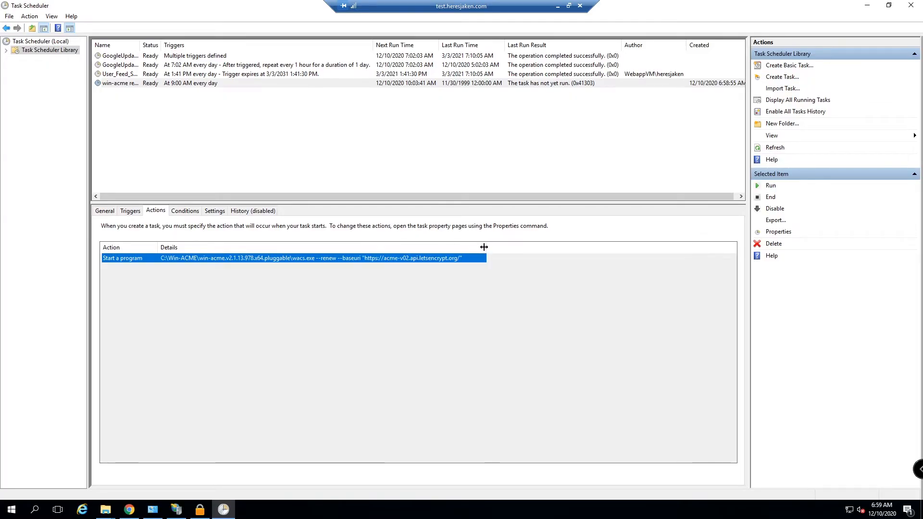
mouse_move(409, 263)
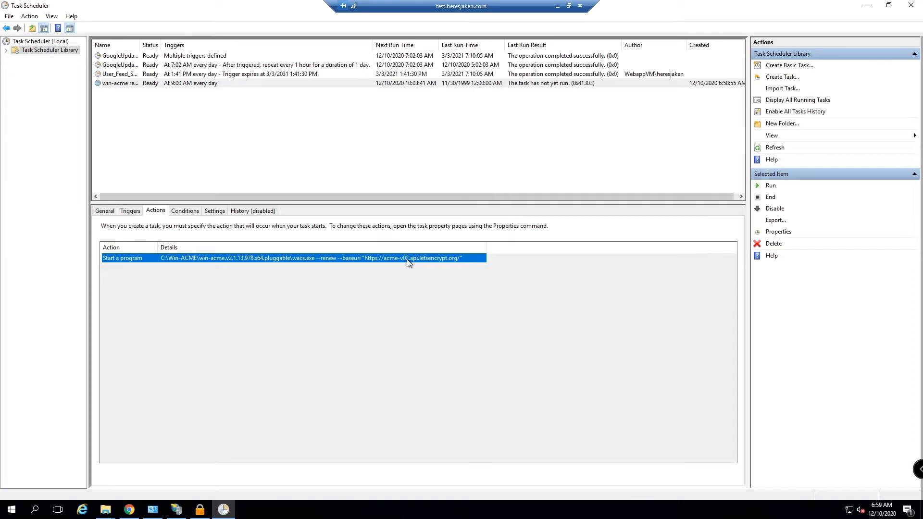
mouse_move(212, 142)
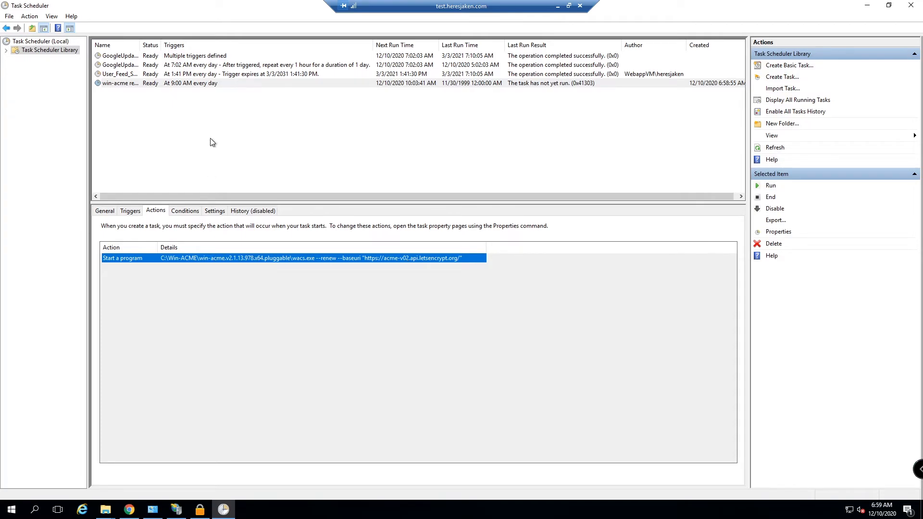
mouse_move(319, 261)
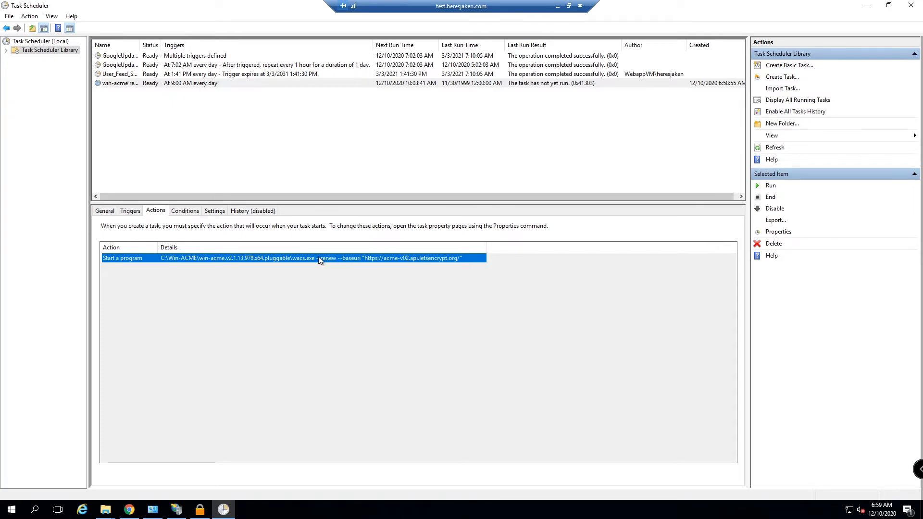
mouse_move(223, 268)
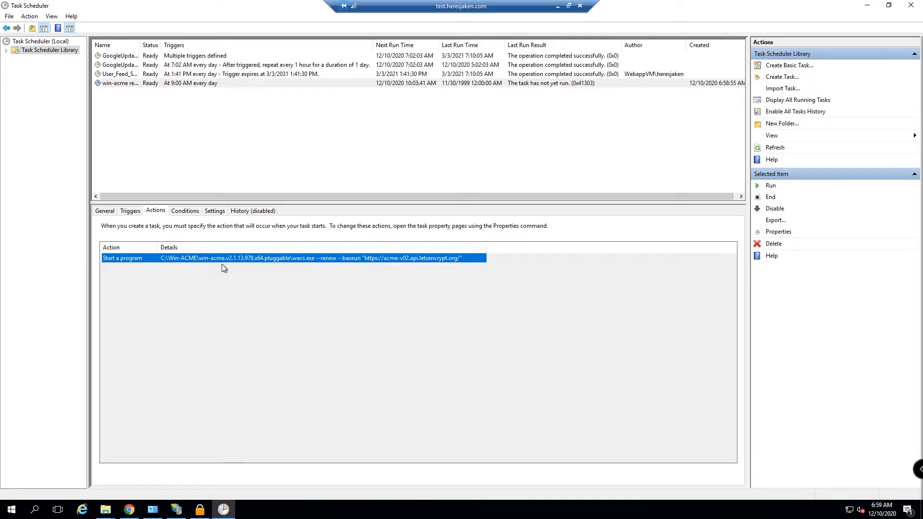
mouse_move(263, 309)
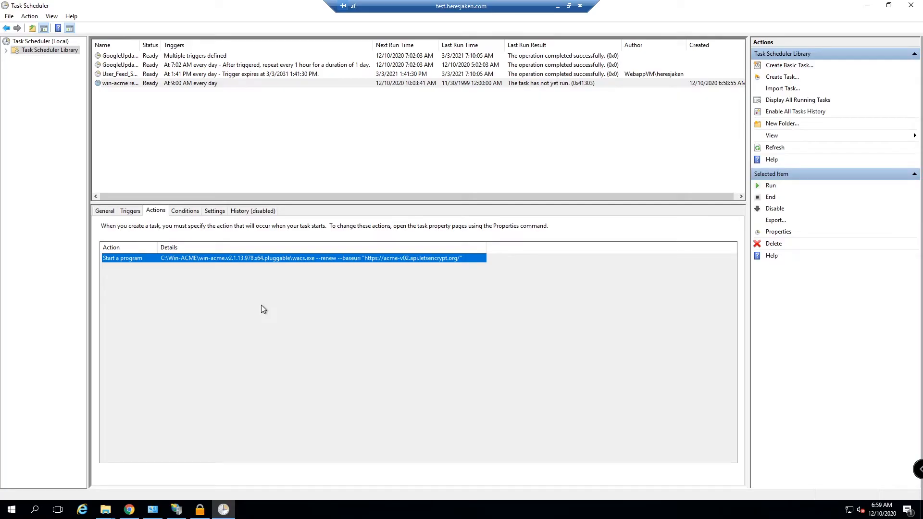
mouse_move(221, 263)
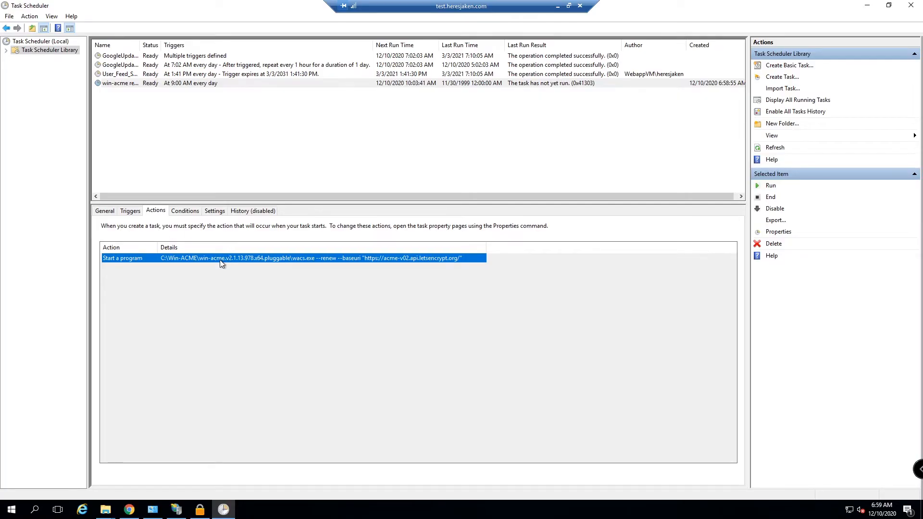
mouse_move(174, 87)
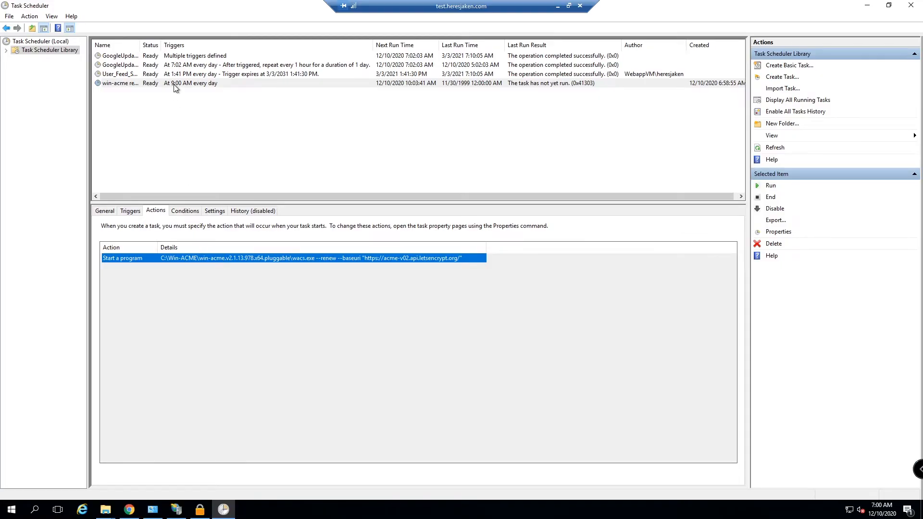
View the win-acme renew task's wacs.exe action in its Properties, then search Windows for 'cmd'.
right_click(119, 83)
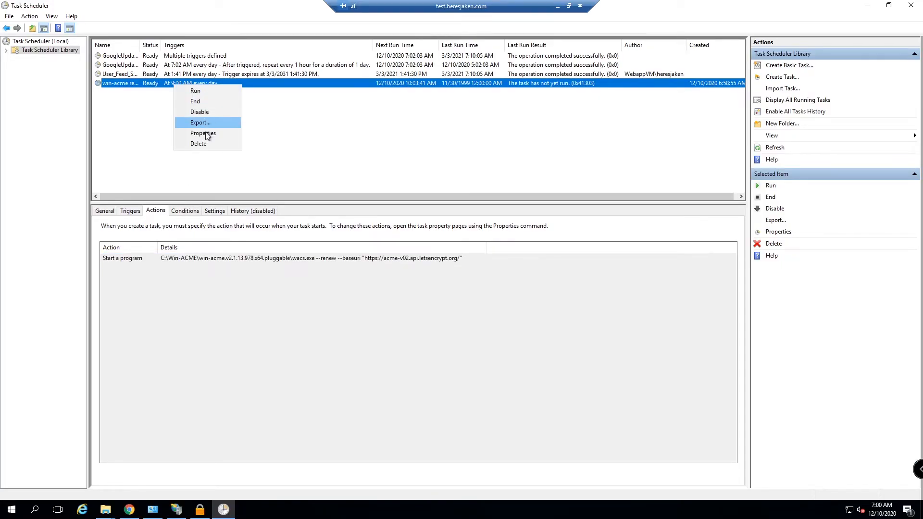
left_click(203, 133)
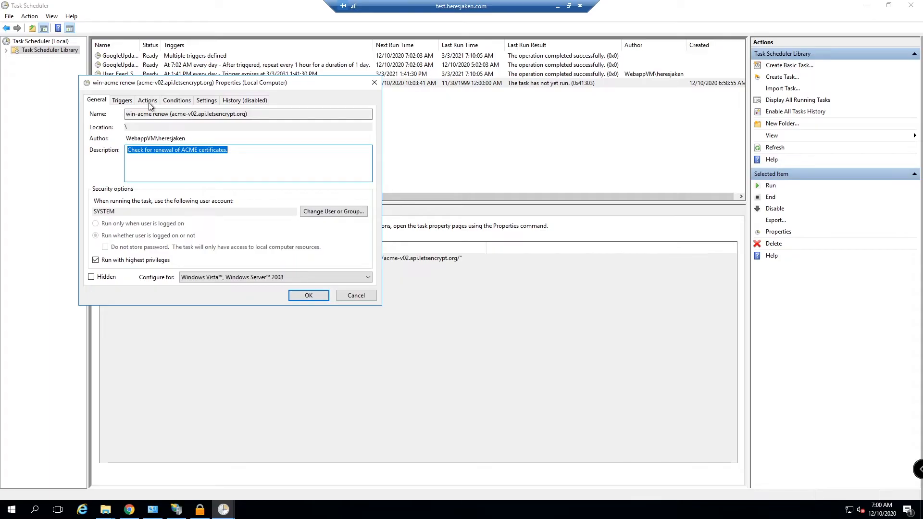
left_click(147, 100)
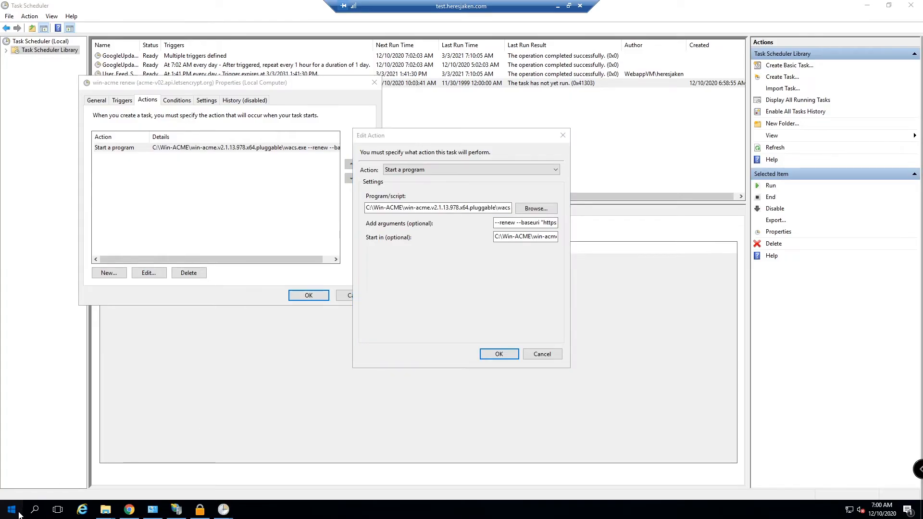
type("cmd")
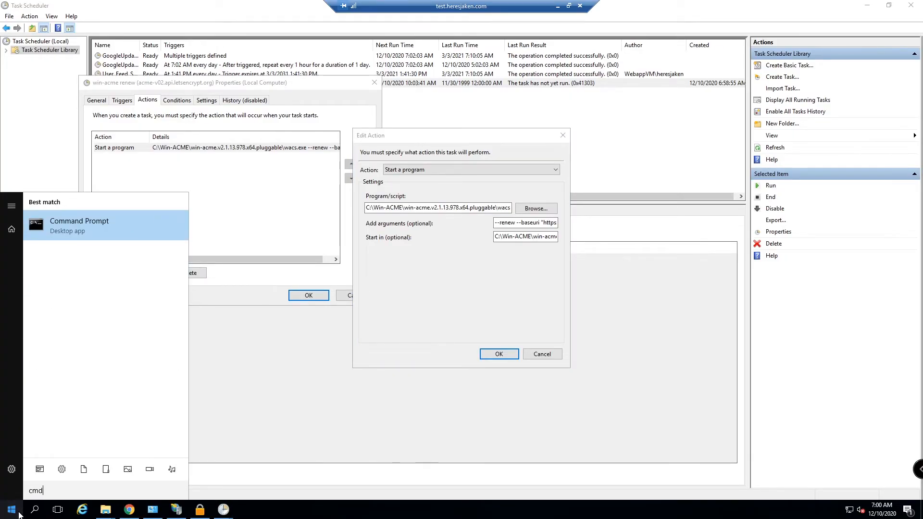
left_click(79, 225)
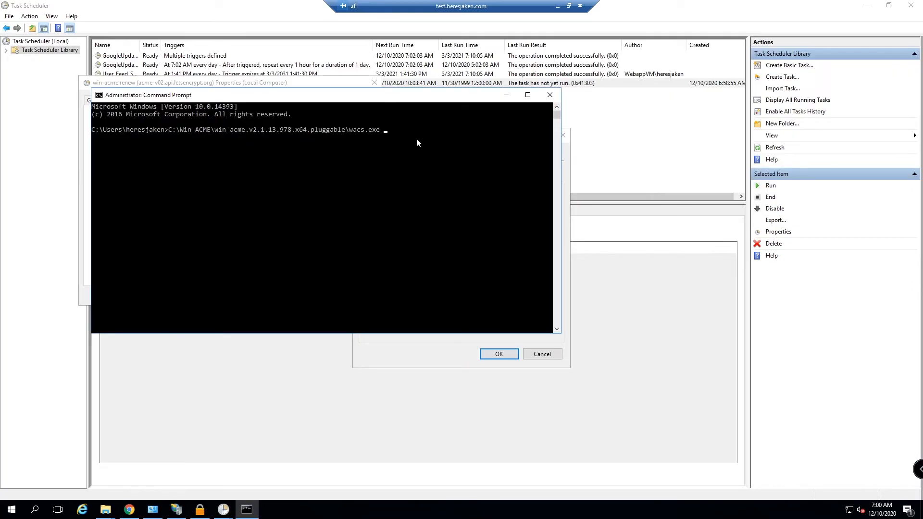
type("--renew --baseuri \"https://acme-v02.api.letsencrypt.org/\"")
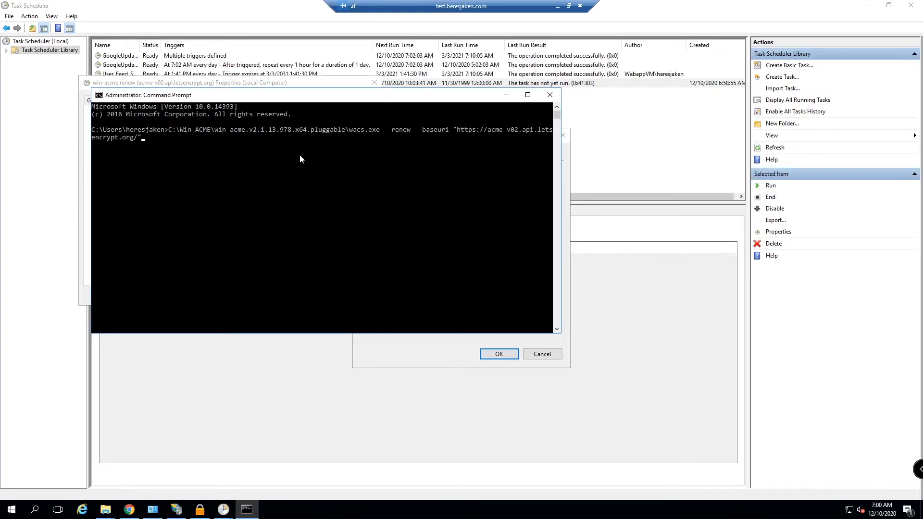
key("Return")
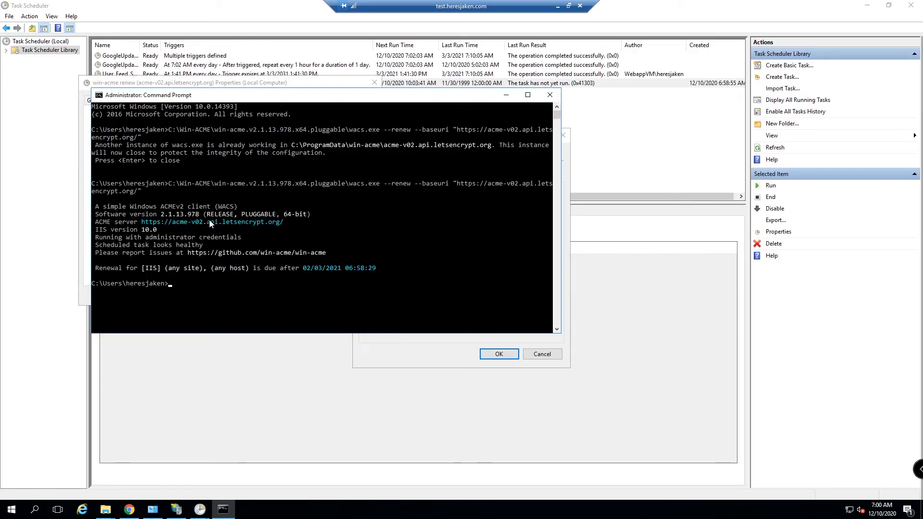
mouse_move(154, 251)
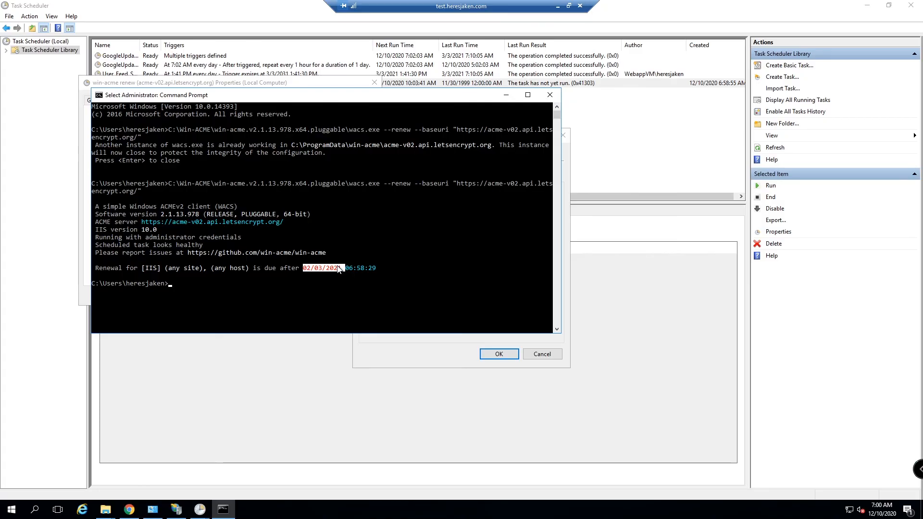
mouse_move(350, 206)
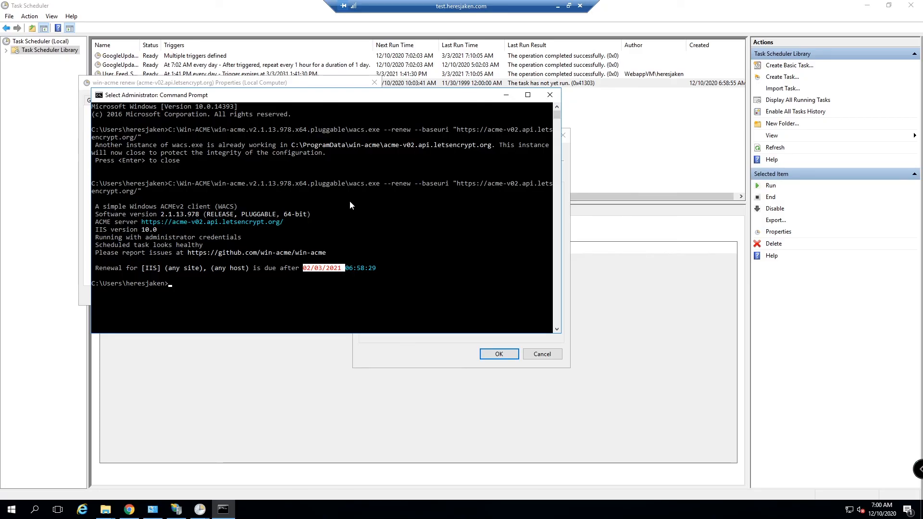
mouse_move(273, 250)
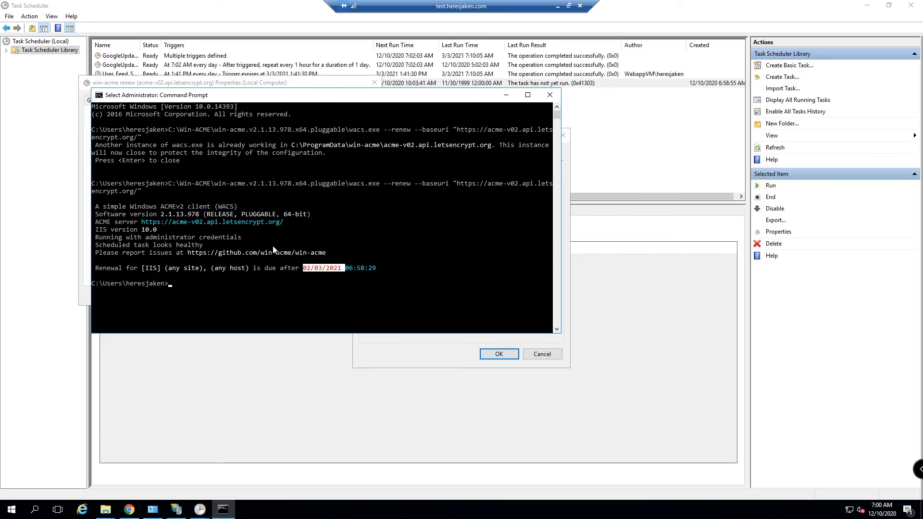
mouse_move(294, 285)
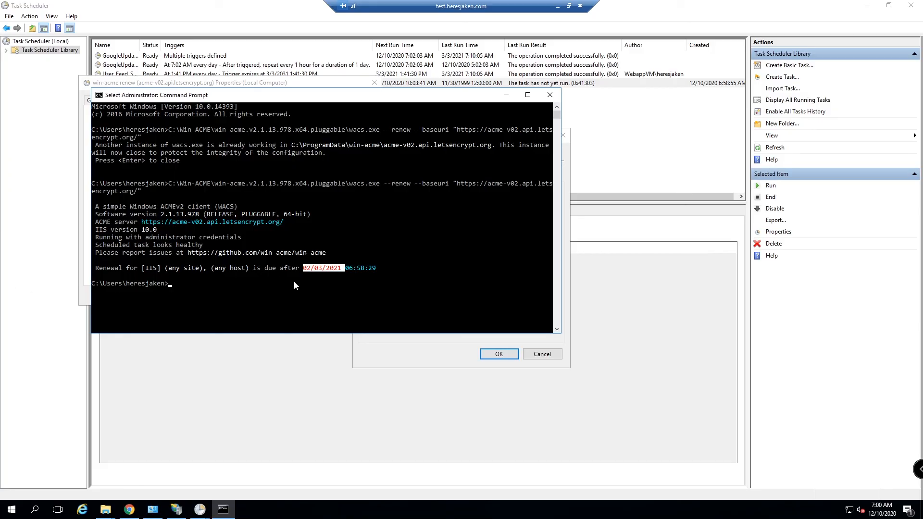
mouse_move(359, 256)
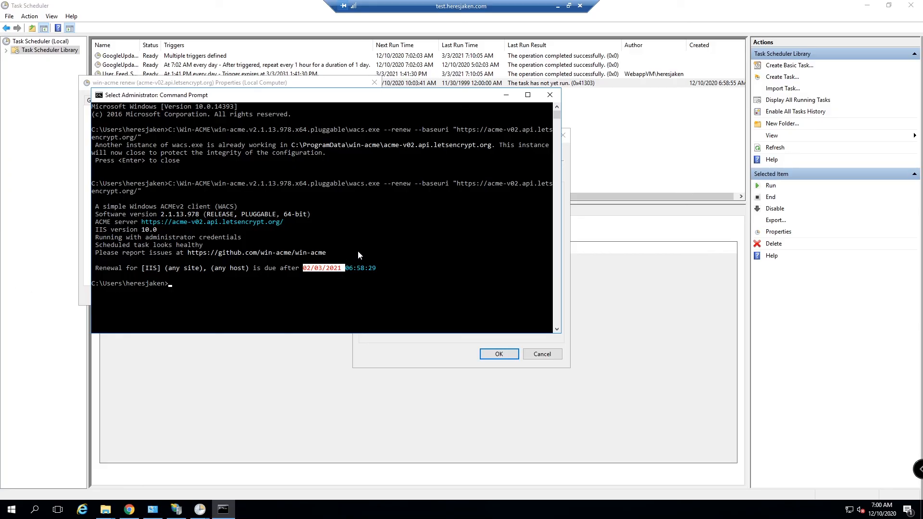
mouse_move(329, 261)
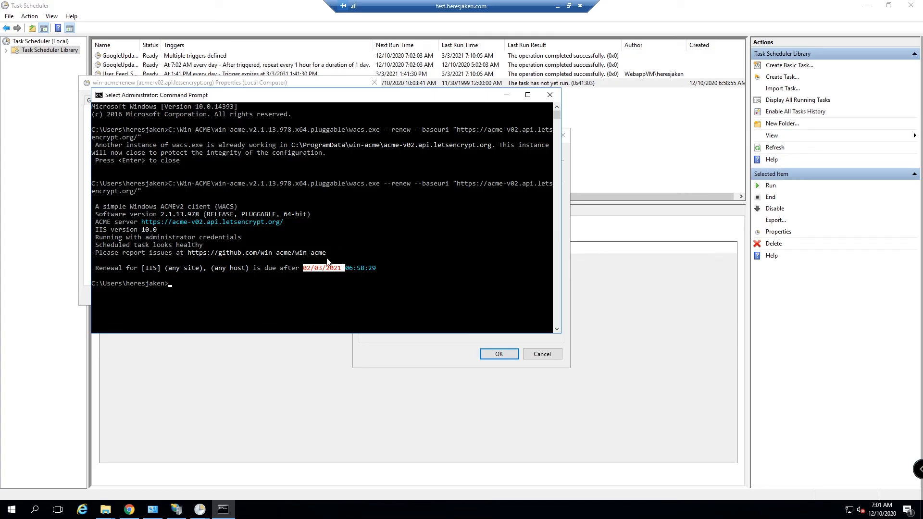